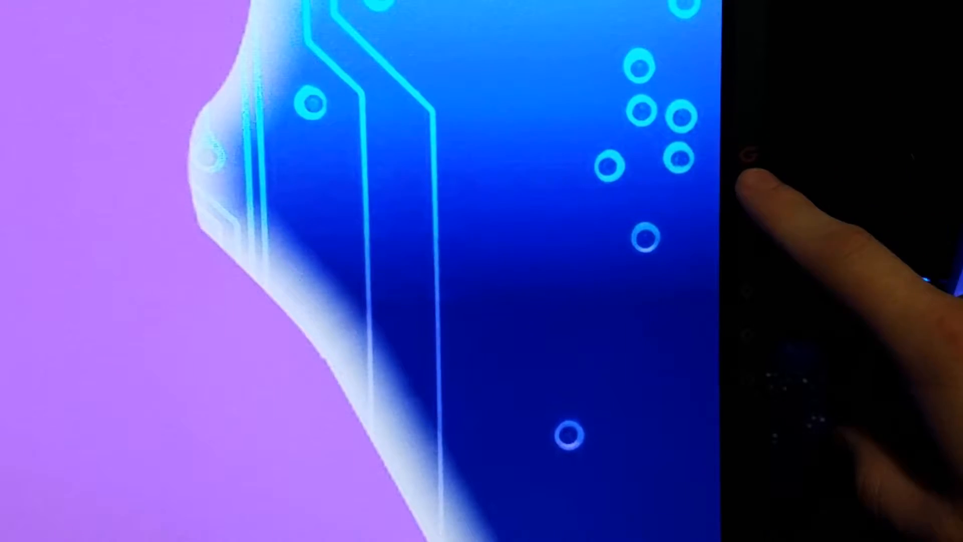
Step: Browse the quick game-mode list and close it without changing the mode
click(695, 158)
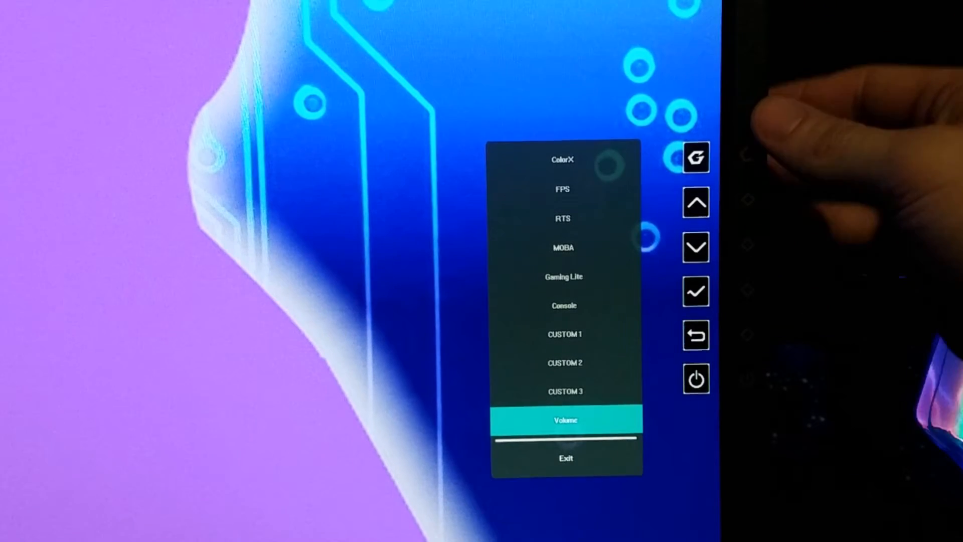
click(697, 247)
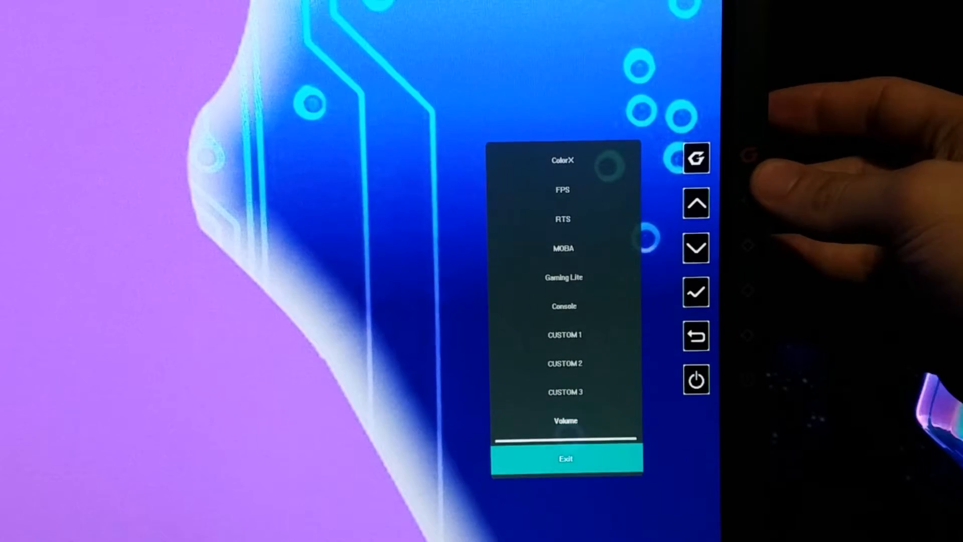
click(697, 248)
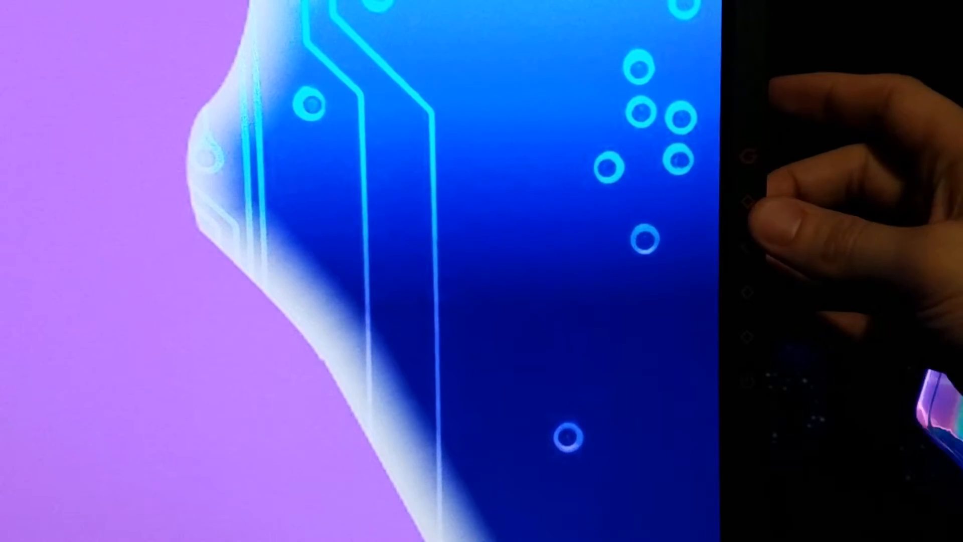
Step: Under Display > Color Temperature, compare Bluish and Native, then keep sRGB
click(695, 157)
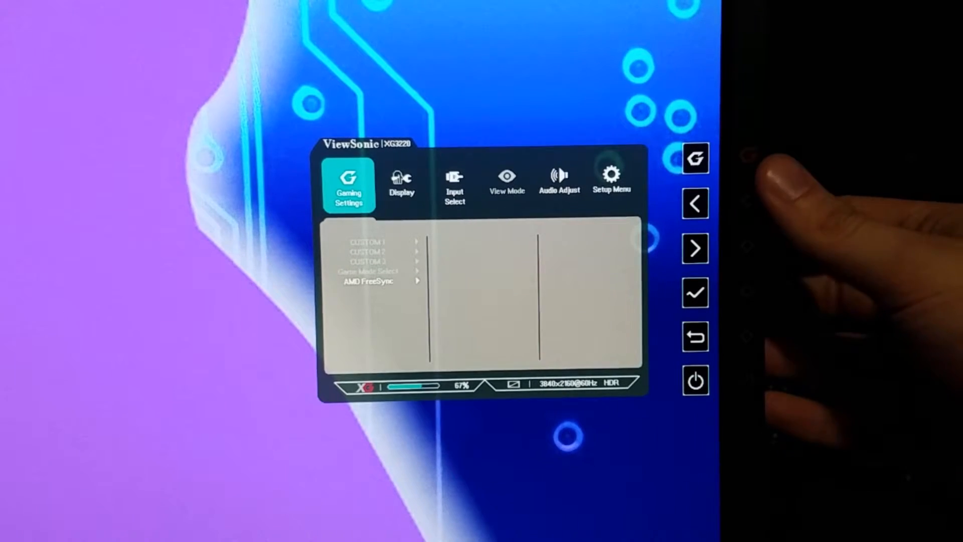
click(695, 248)
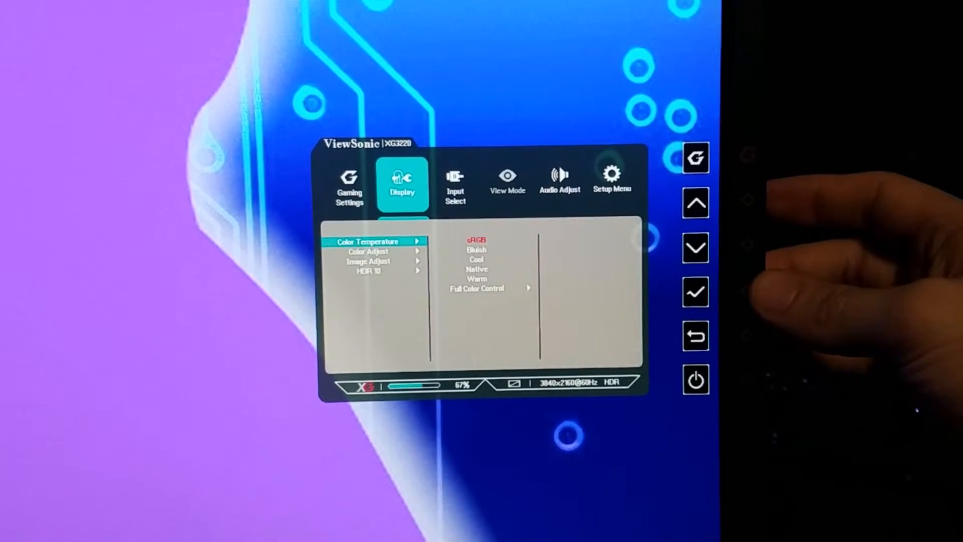
click(695, 248)
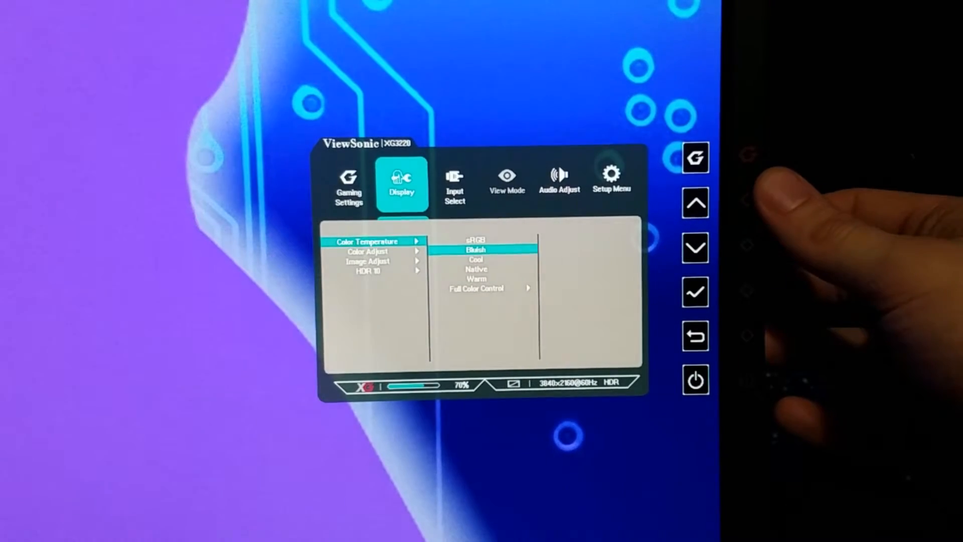
click(695, 247)
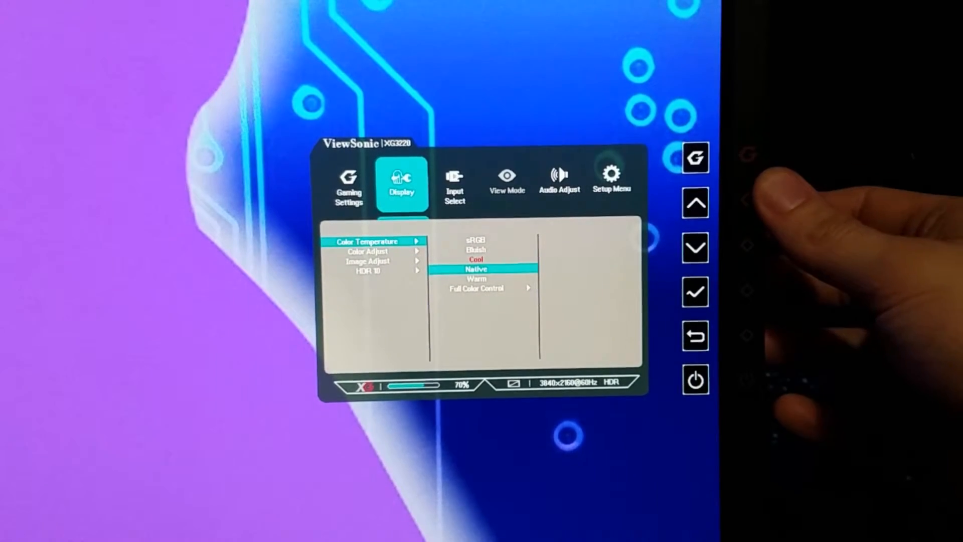
click(696, 203)
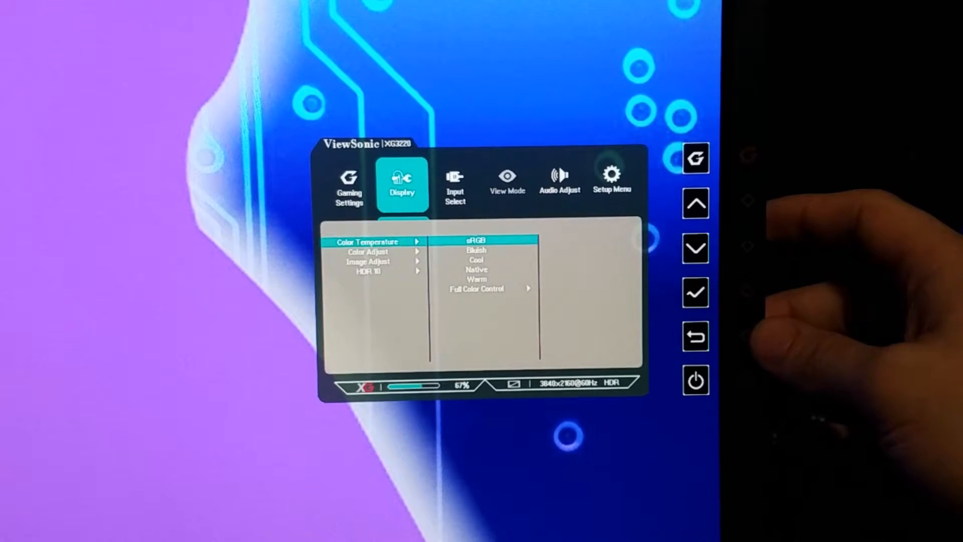
click(696, 247)
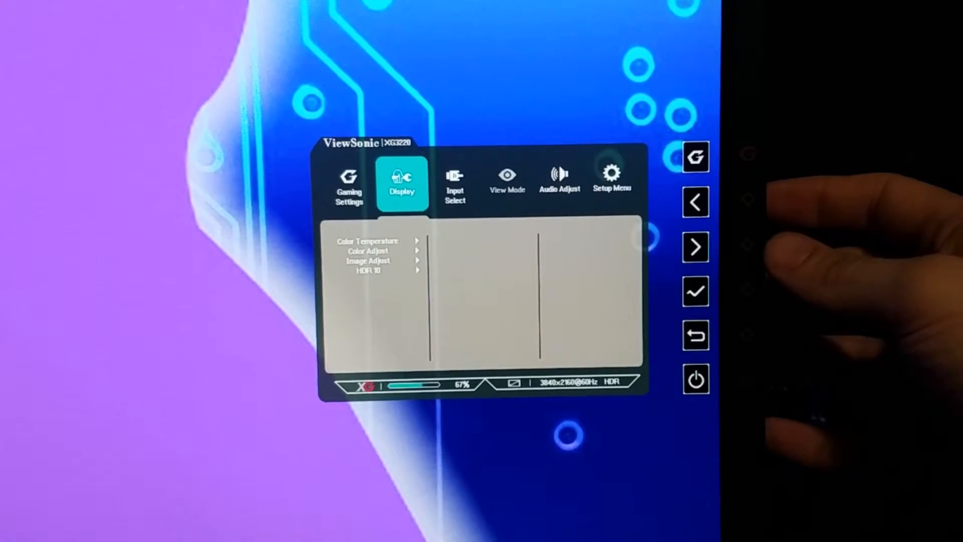
Step: In Color Adjust, try the RGB and YUV colour spaces, then return Color Space to Auto
click(696, 247)
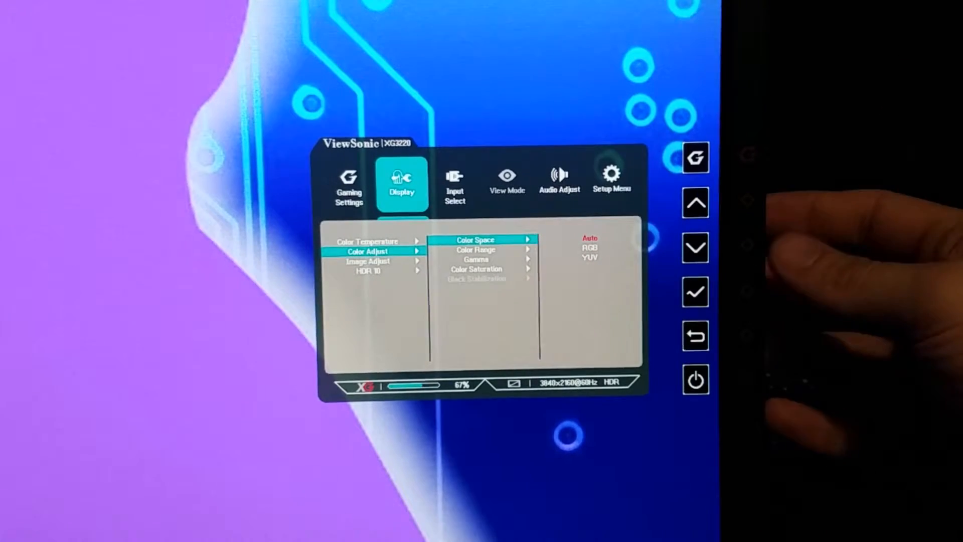
click(696, 248)
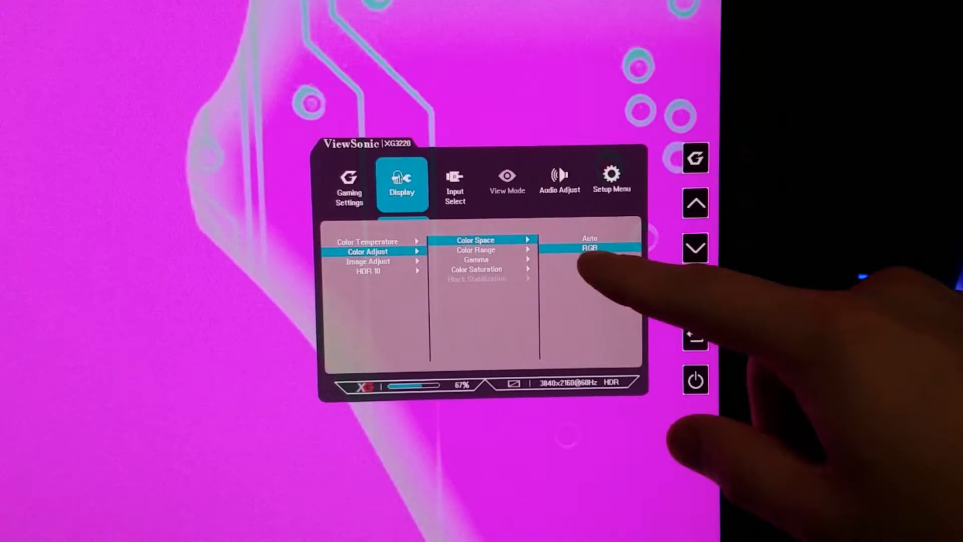
click(696, 248)
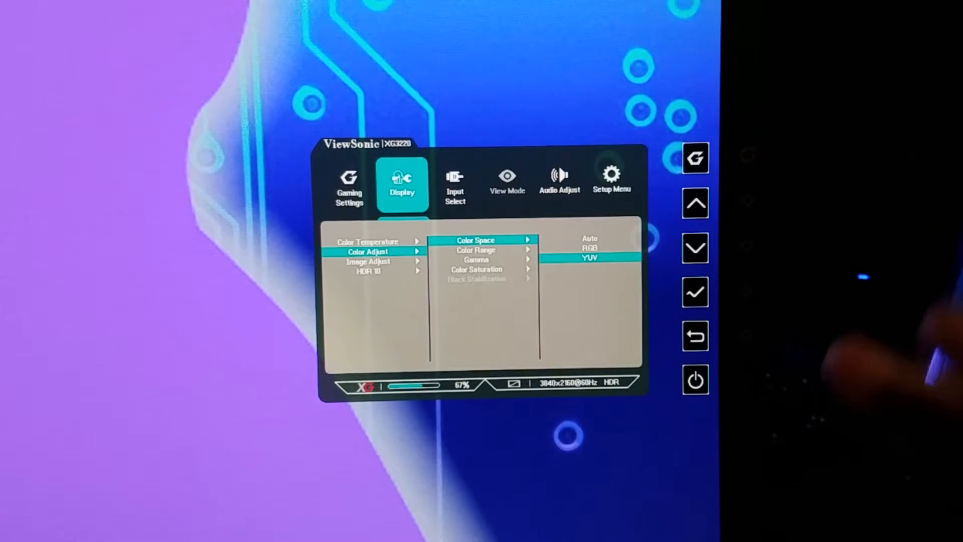
click(694, 203)
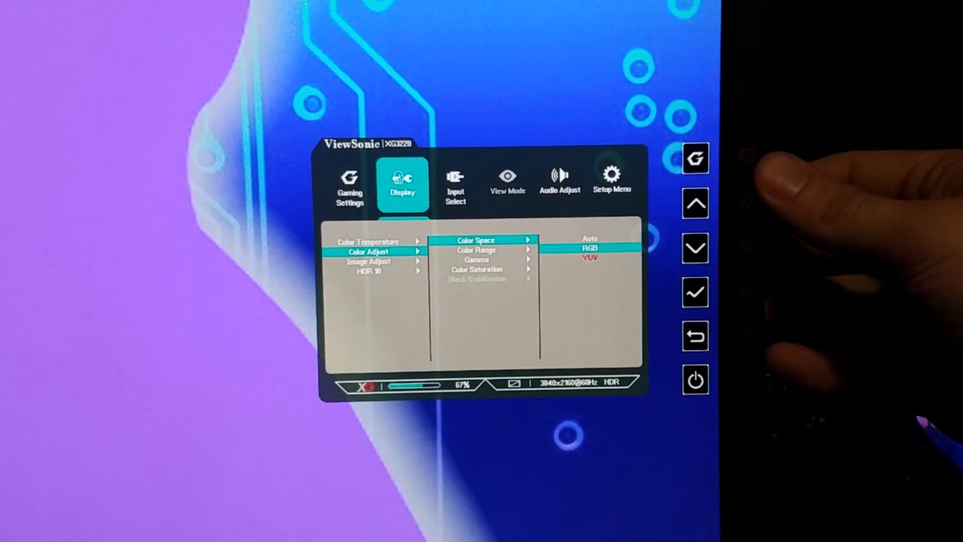
click(694, 204)
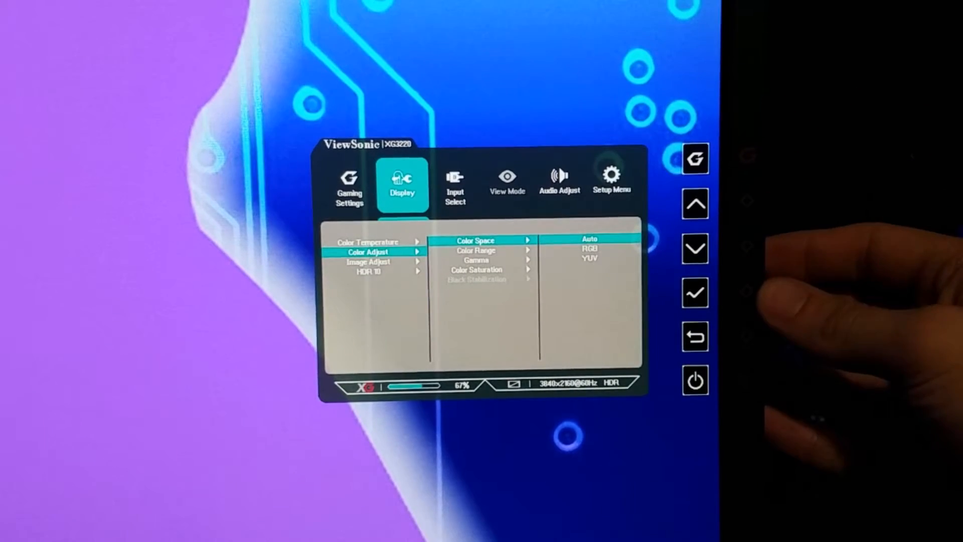
click(694, 248)
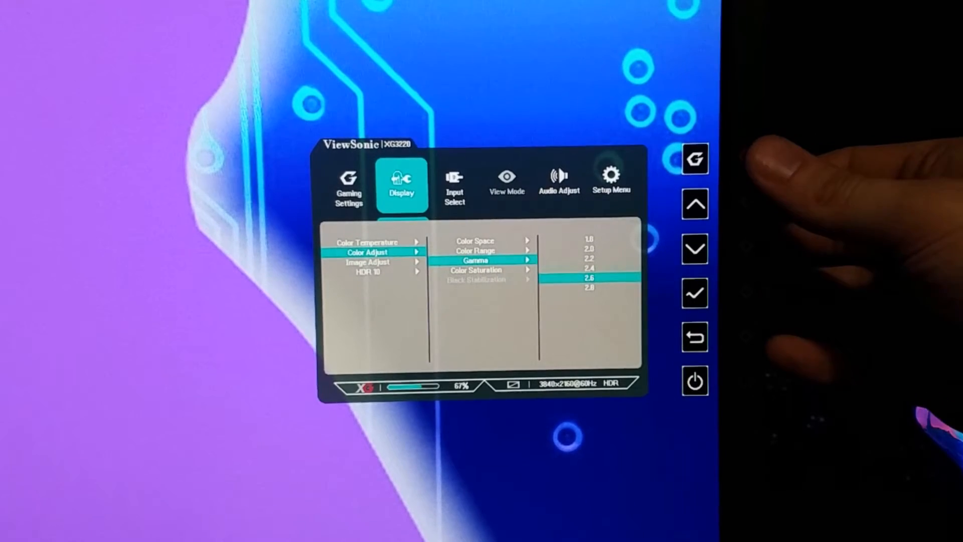
Step: Compare gamma 2.0, 2.2 and 2.6, keep 2.6 and verify it is applied
click(696, 204)
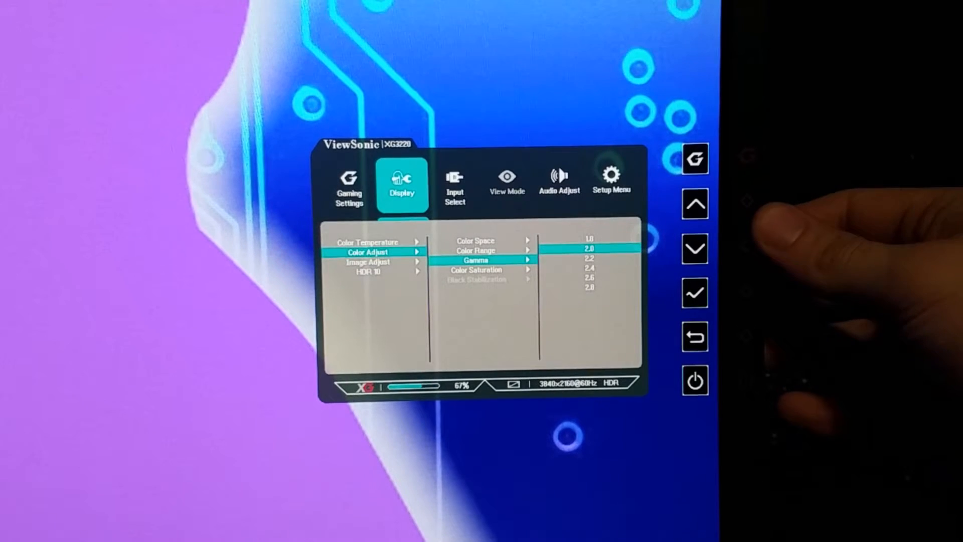
click(694, 247)
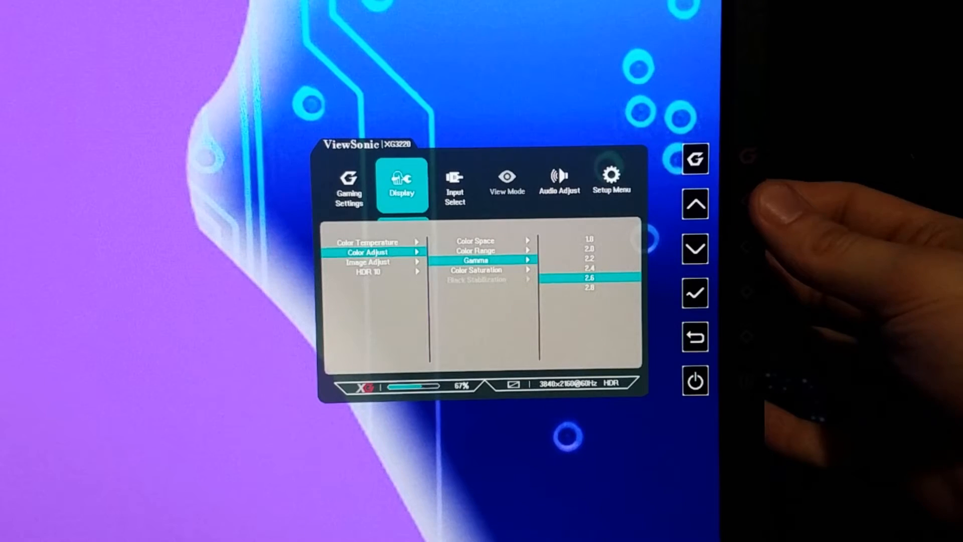
click(695, 203)
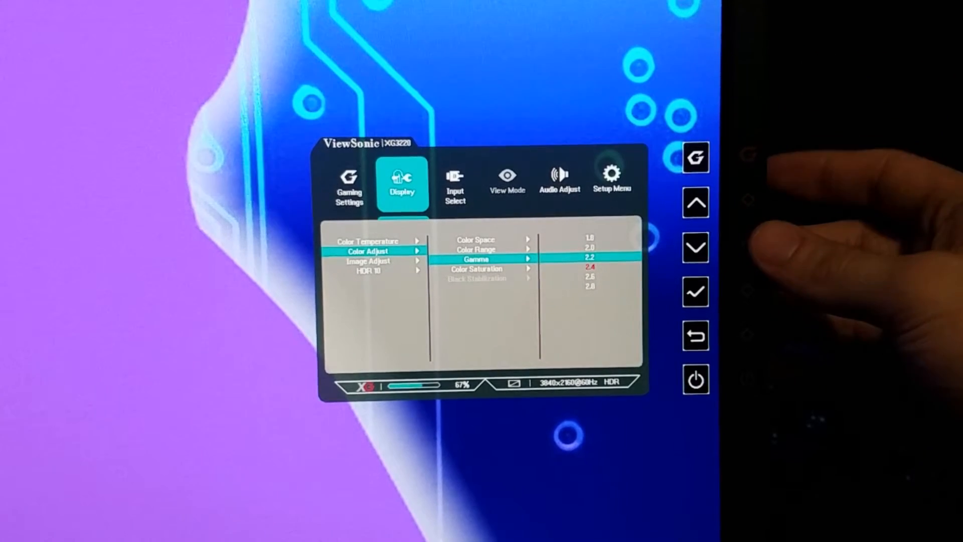
click(694, 247)
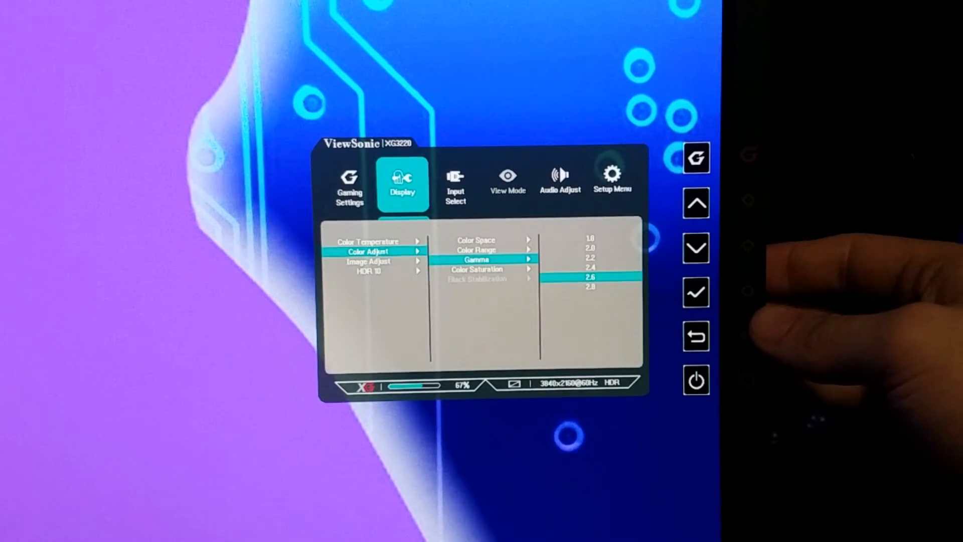
click(696, 337)
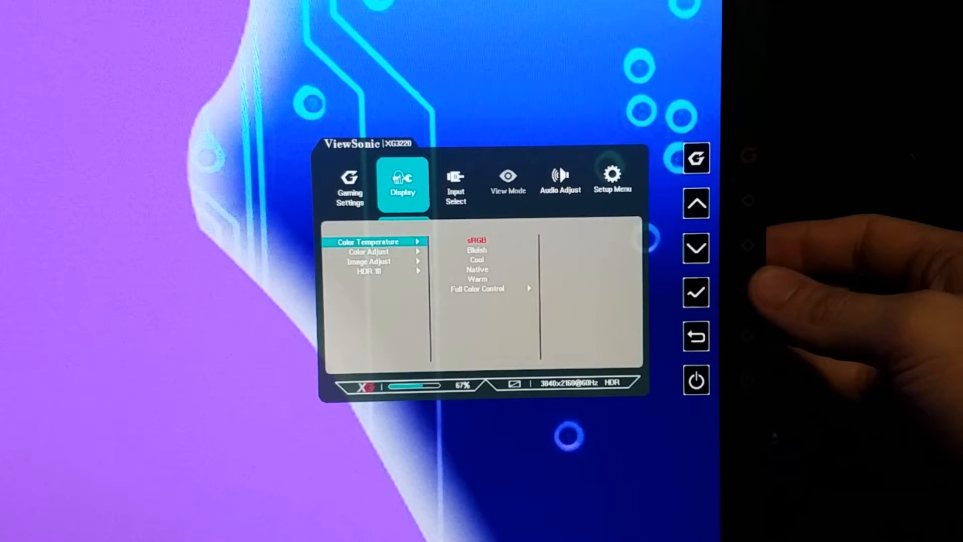
click(697, 248)
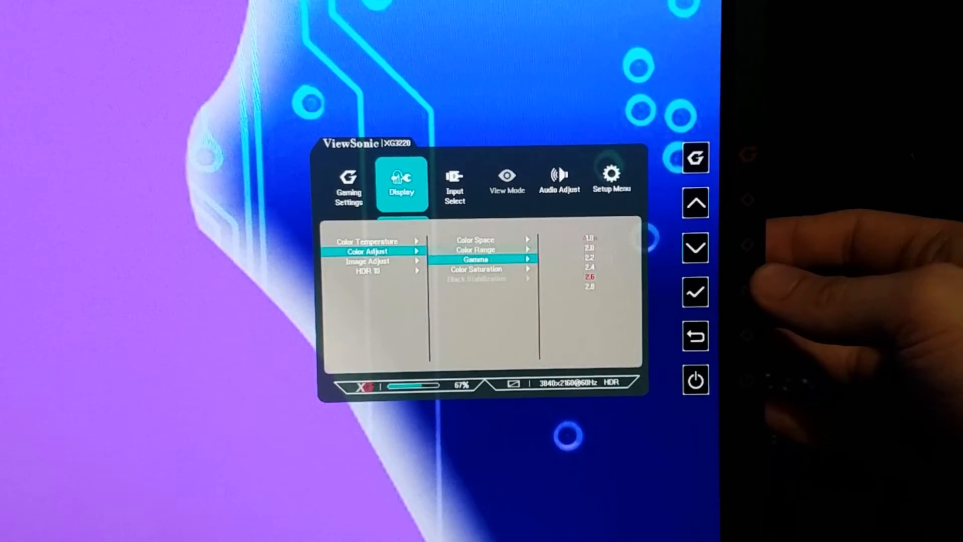
Step: Check Color Saturation sits at 75 and leave it unchanged
click(695, 248)
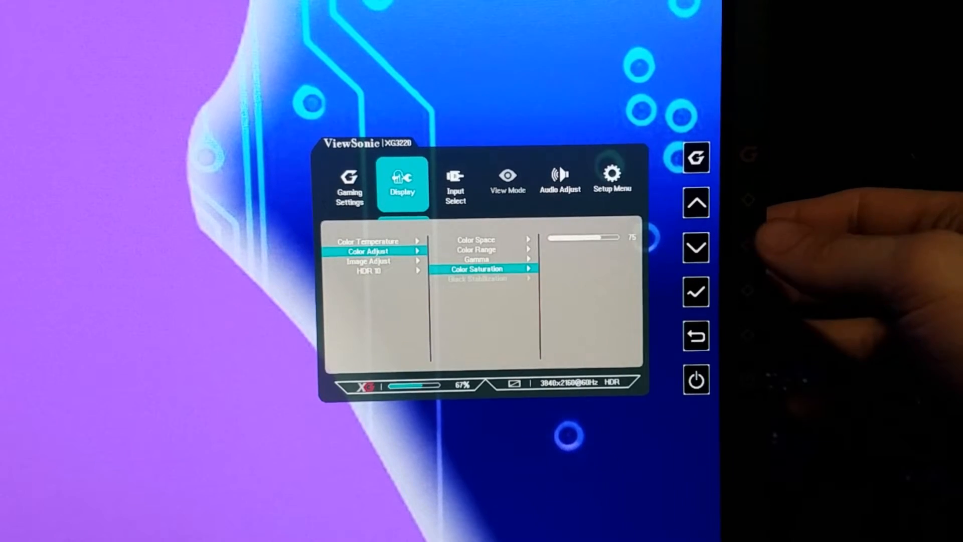
click(697, 335)
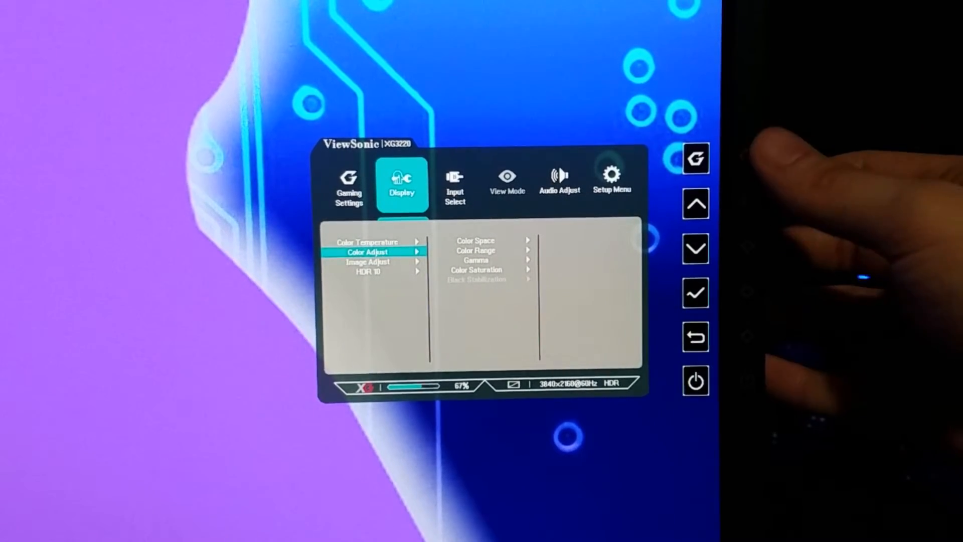
click(697, 249)
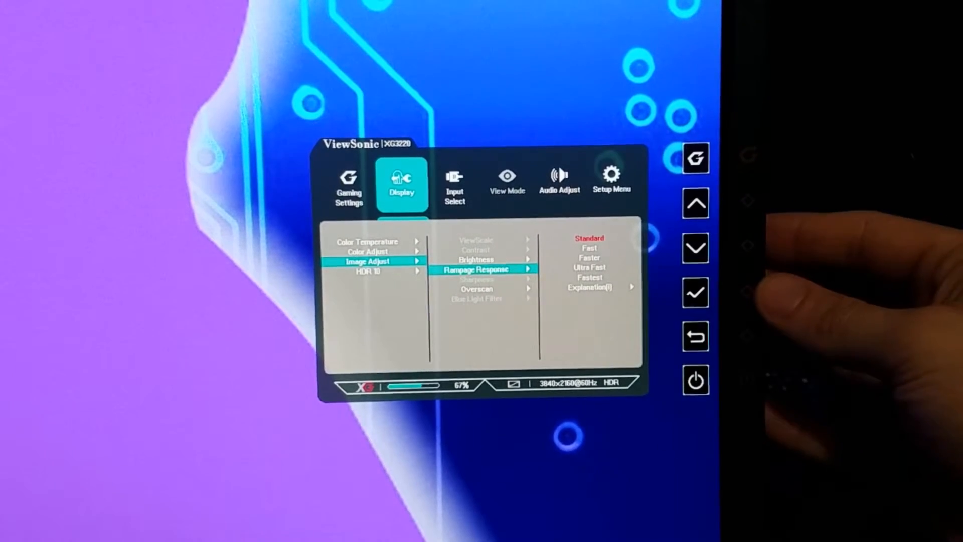
Step: Review response time Standard and brightness 45 under Image Adjust, then reach HDR 10
click(696, 247)
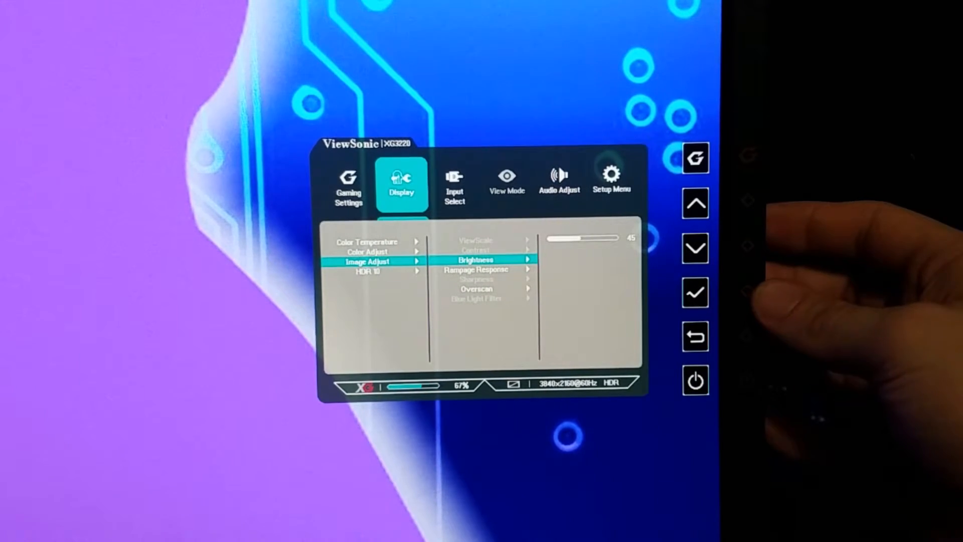
click(695, 336)
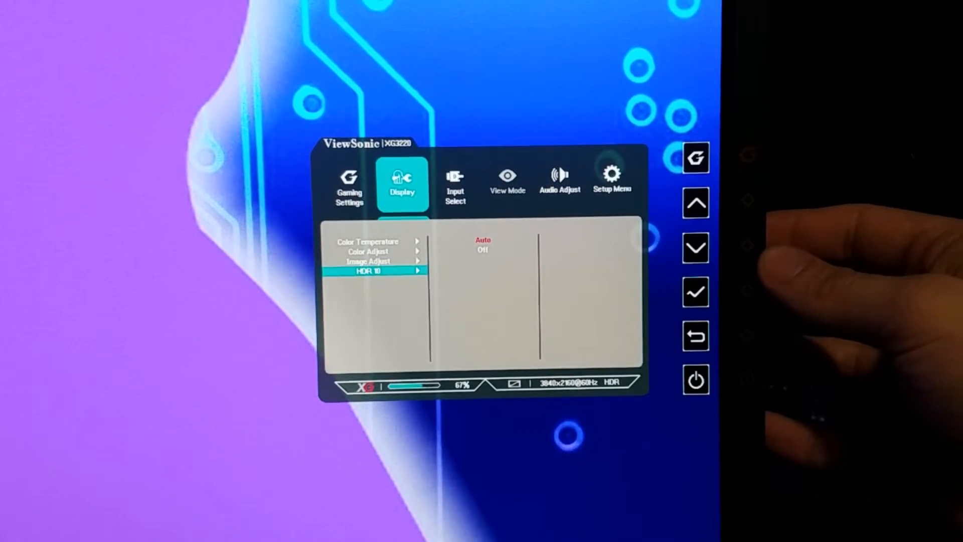
Step: Review Input Select sources with HDMI 2 current, then move to Audio Adjust
click(695, 247)
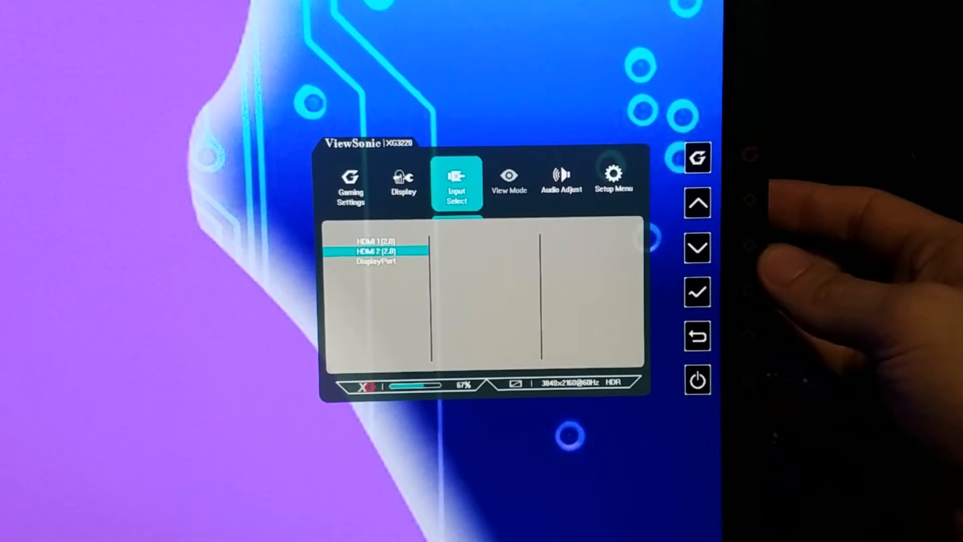
click(698, 247)
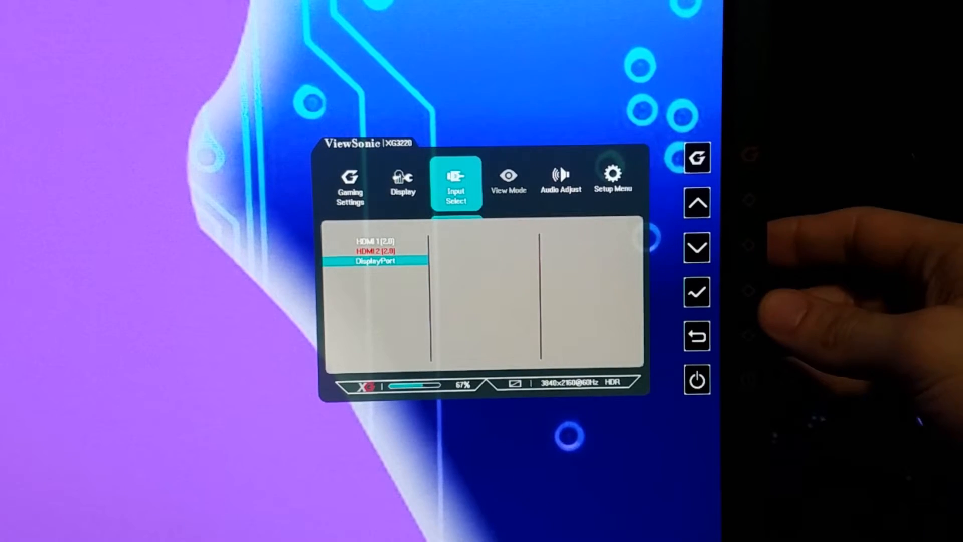
click(696, 248)
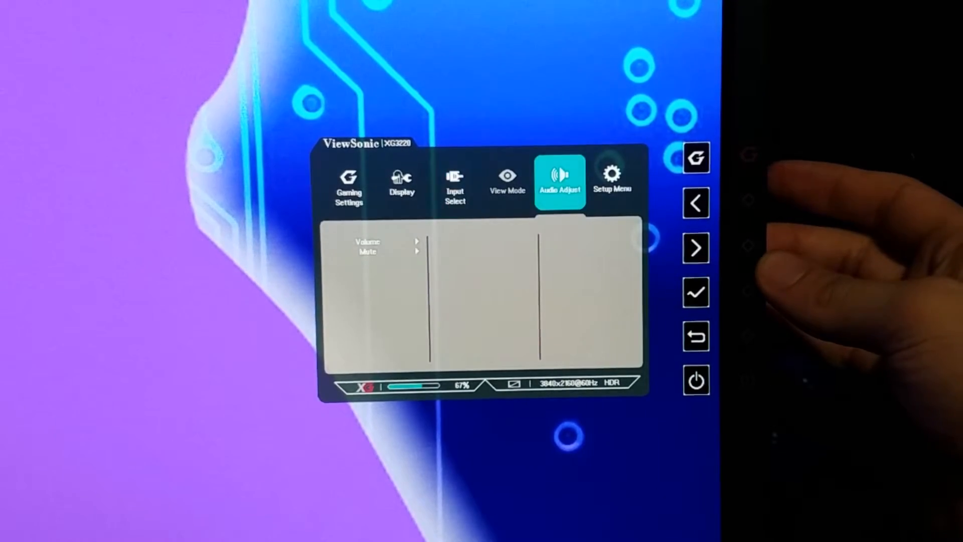
click(695, 203)
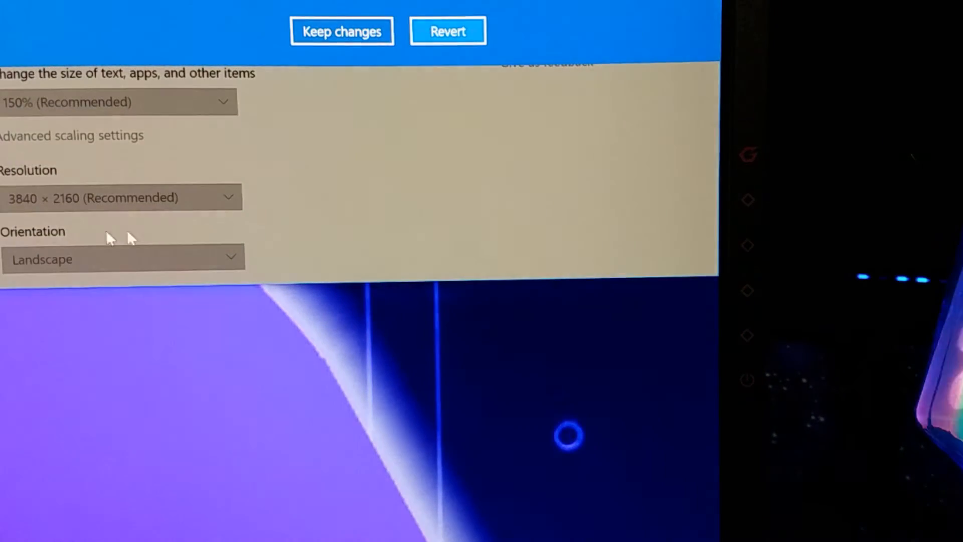
Step: Keep the new Windows display settings at 3840 × 2160 resolution and 150% scaling
click(342, 31)
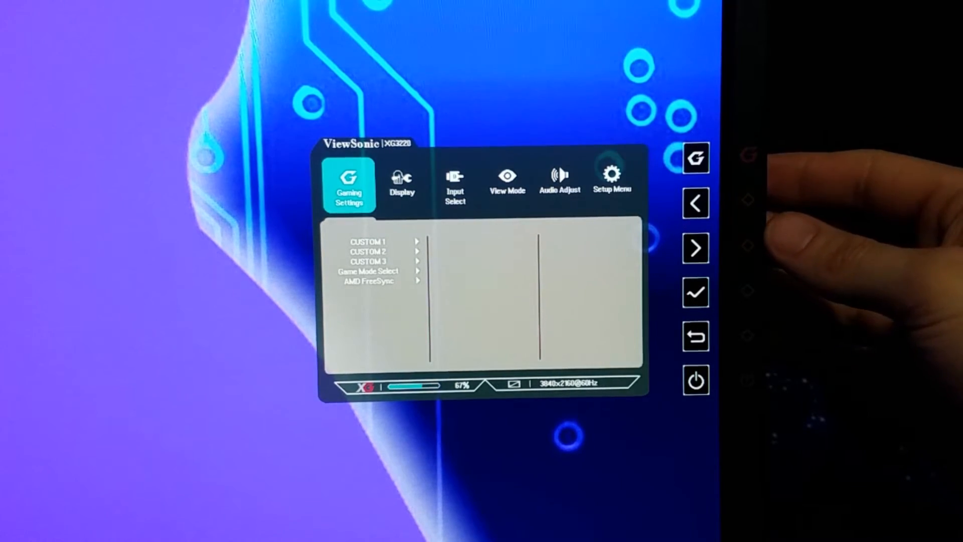
Step: Review HDR 10 off, sRGB colour temperature and Image Adjust, then return to Gaming Settings
click(697, 246)
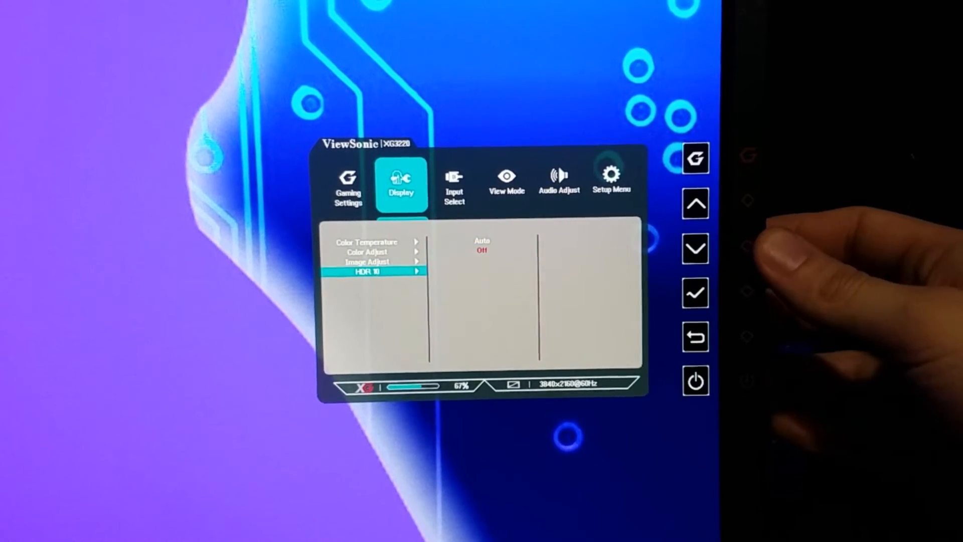
click(696, 203)
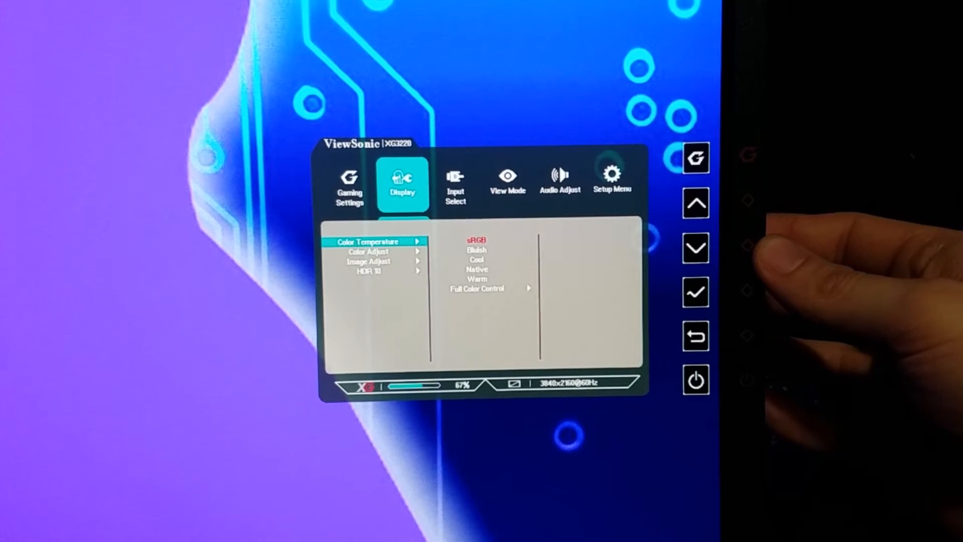
click(697, 248)
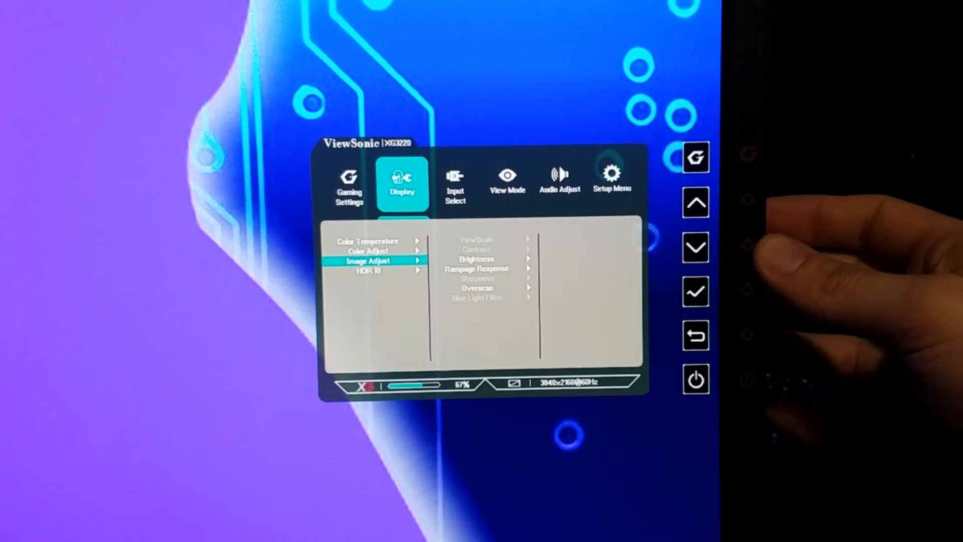
click(696, 202)
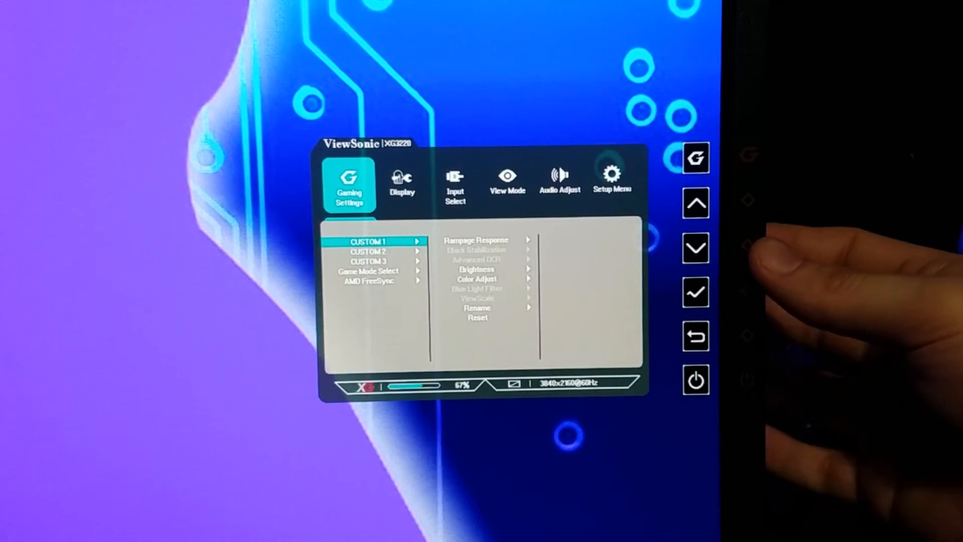
Step: In Game Mode Select, make CUSTOM 1 the active game mode and confirm
click(696, 248)
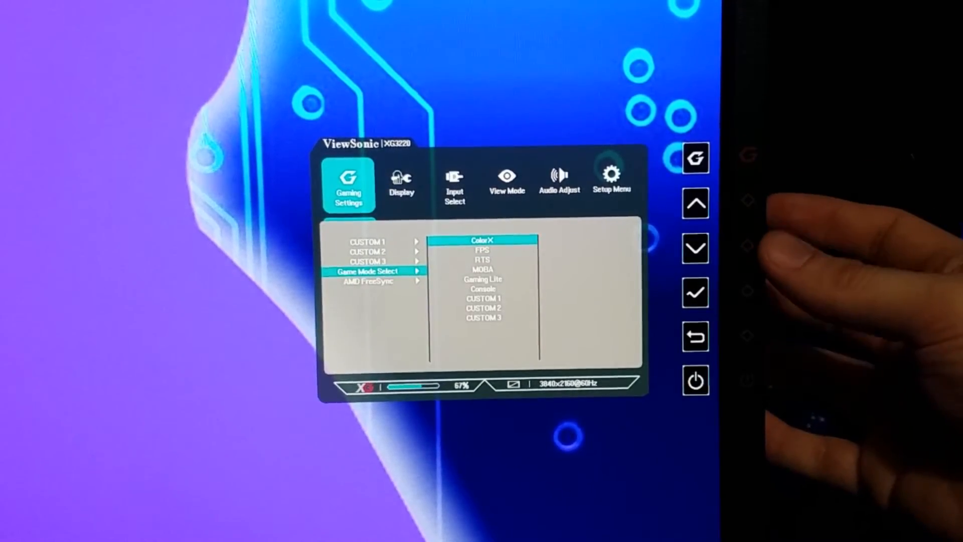
click(697, 248)
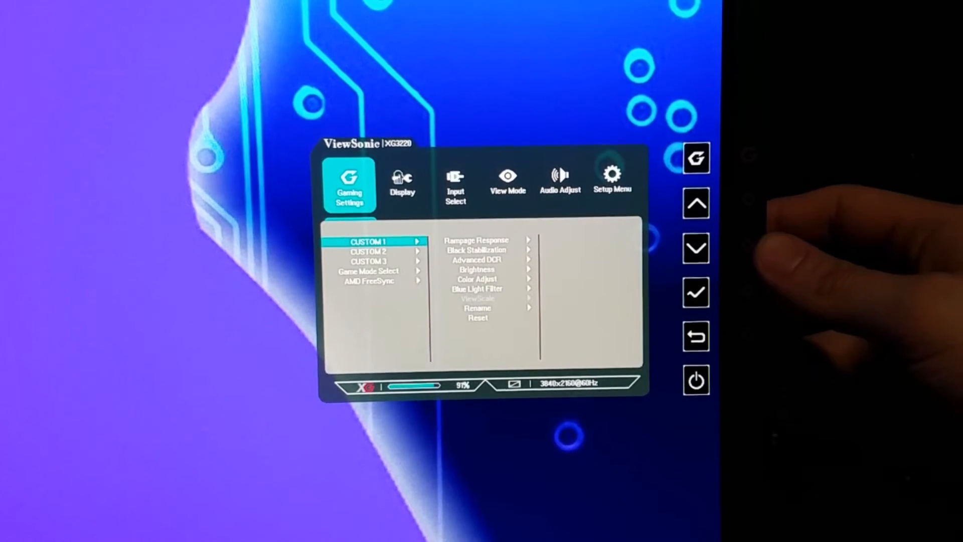
click(696, 337)
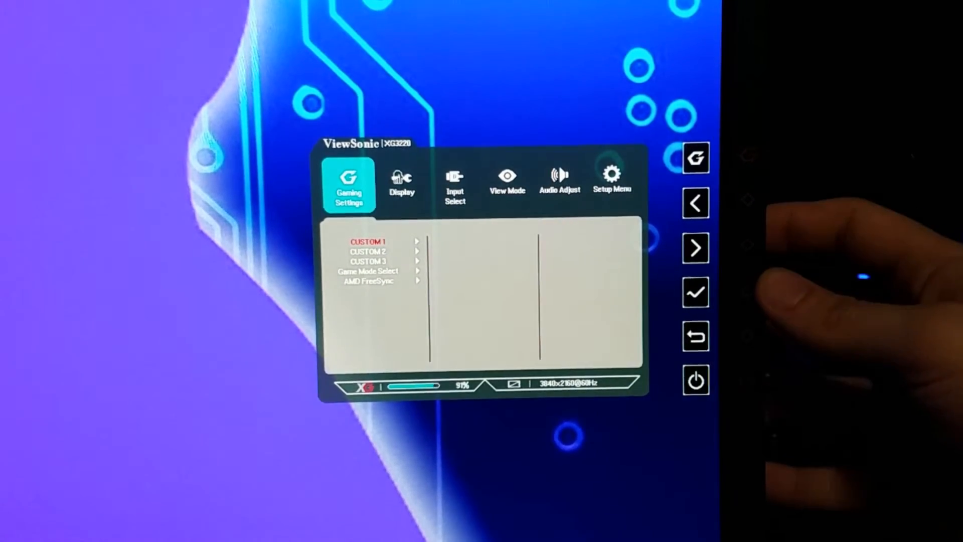
click(696, 248)
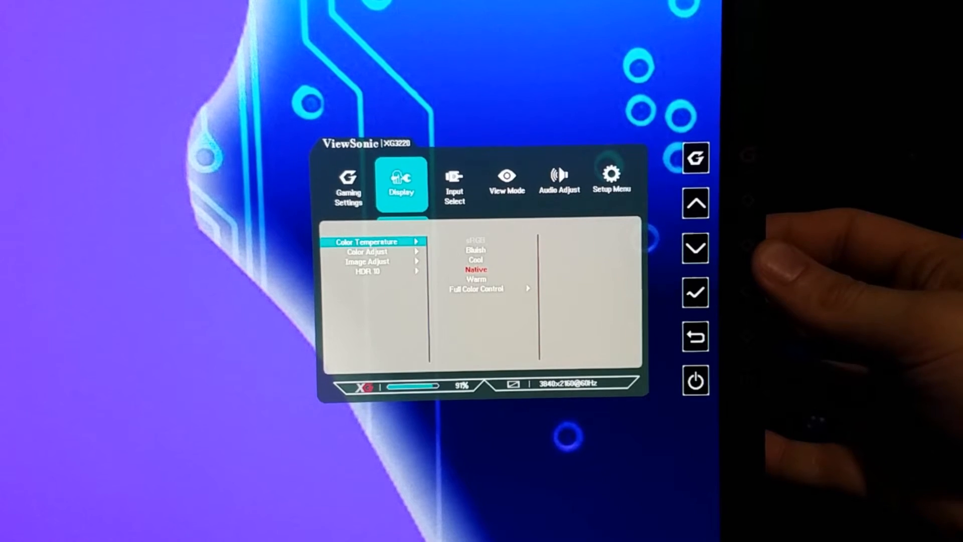
Step: Move from Color Temperature into Color Adjust and bring up Color Range, currently Auto
click(695, 248)
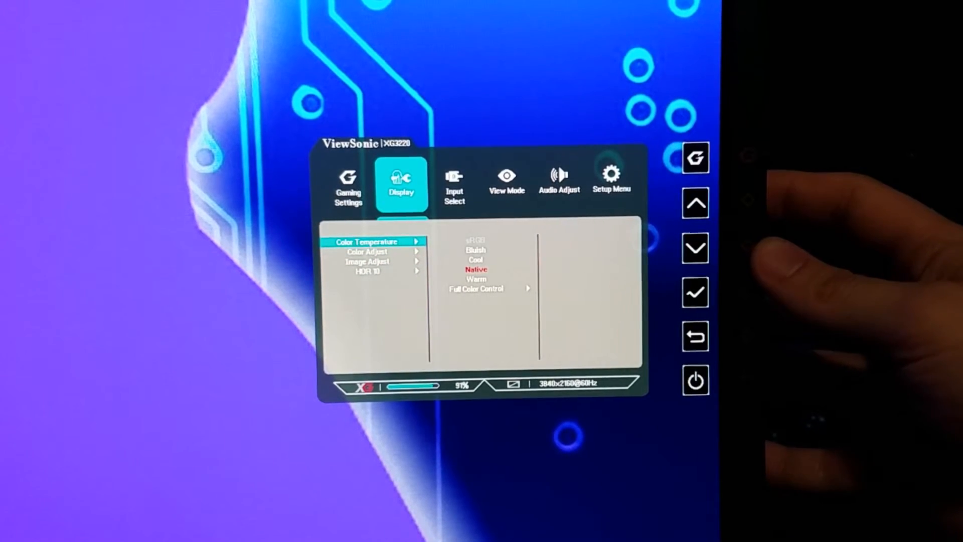
click(695, 248)
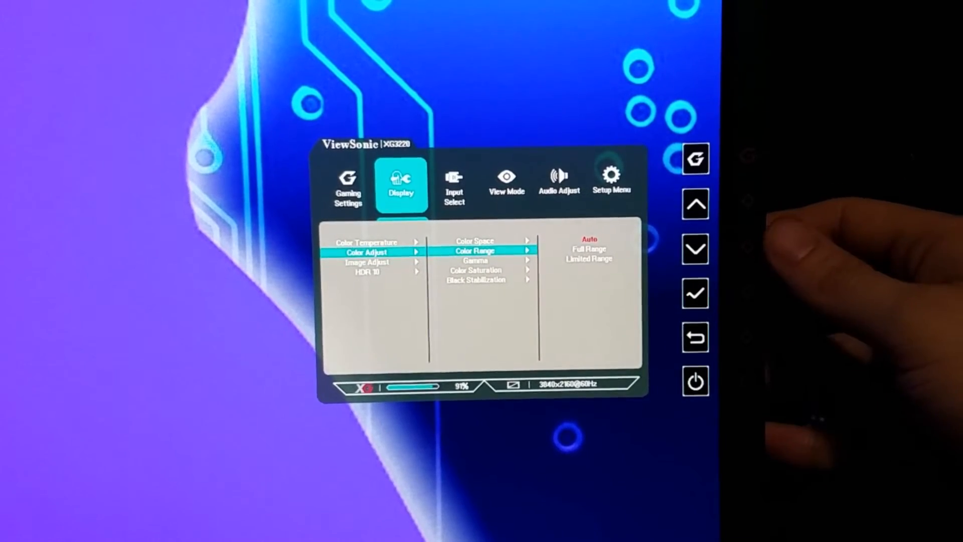
Step: Under Black Stabilization, raise the level from 6 through 11 up to 21 to test it
click(696, 248)
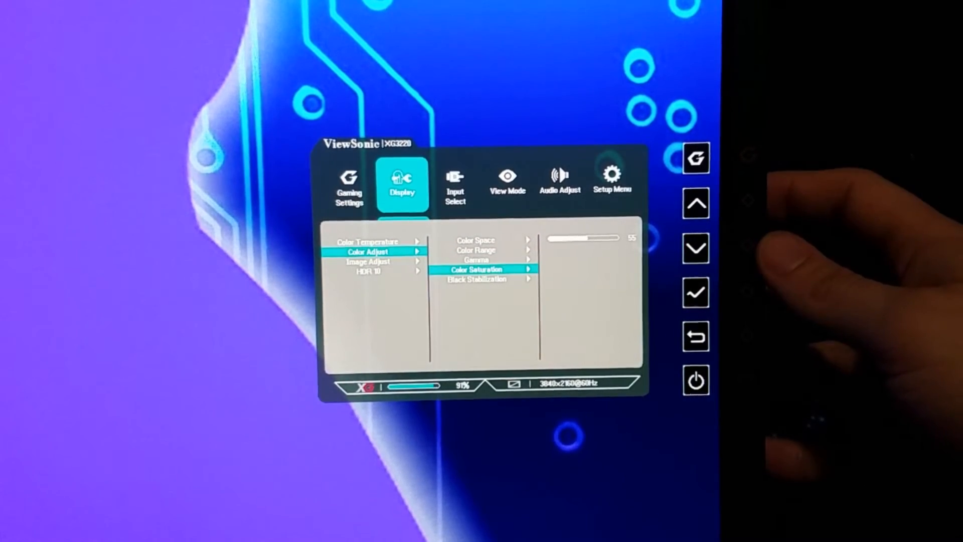
click(696, 249)
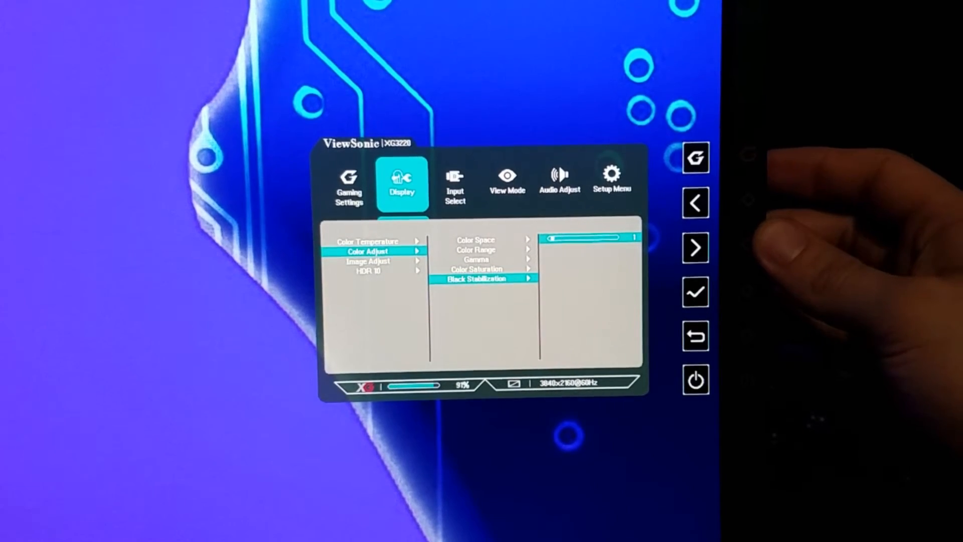
click(695, 248)
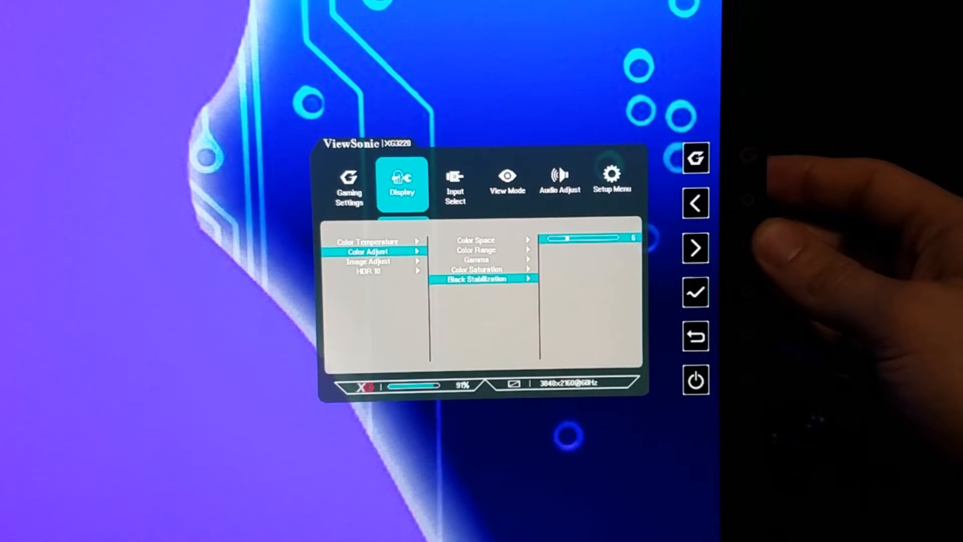
click(695, 248)
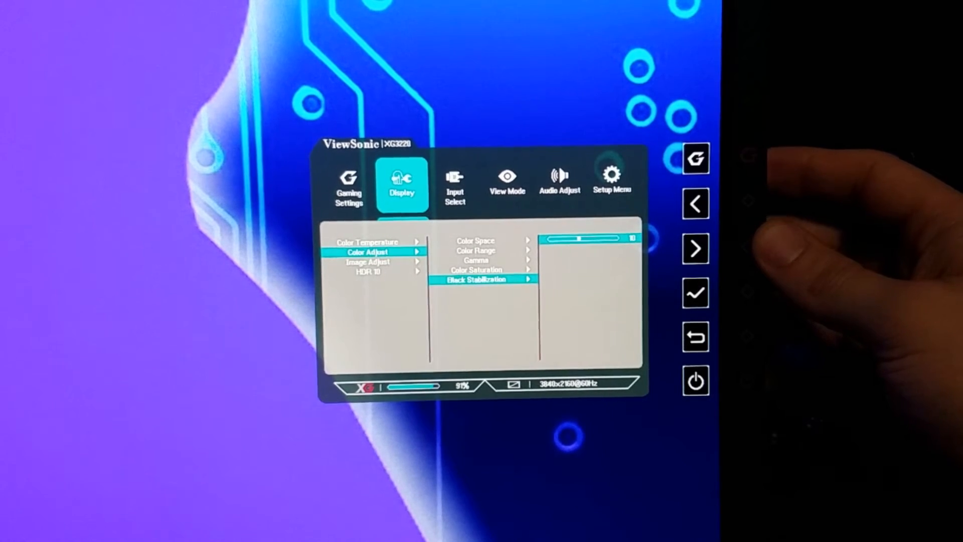
click(694, 249)
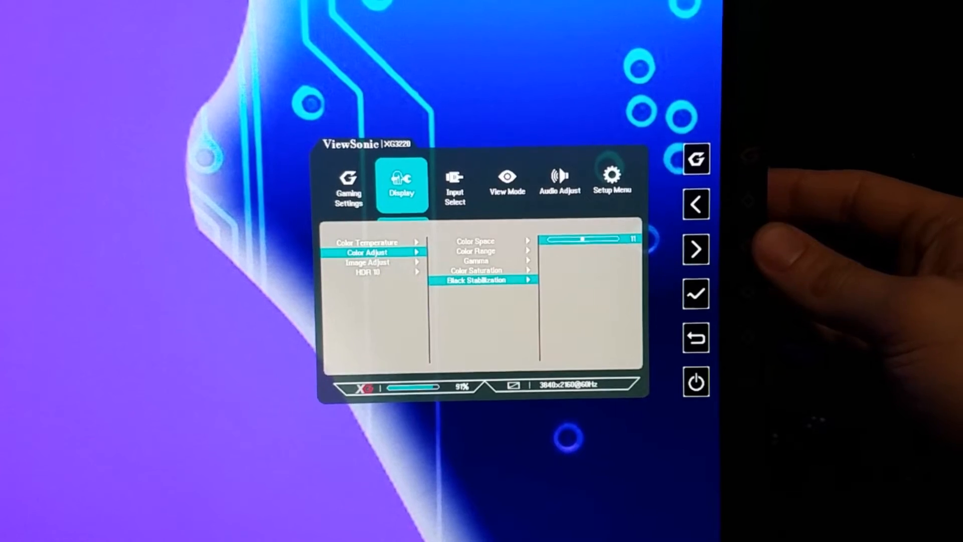
click(696, 249)
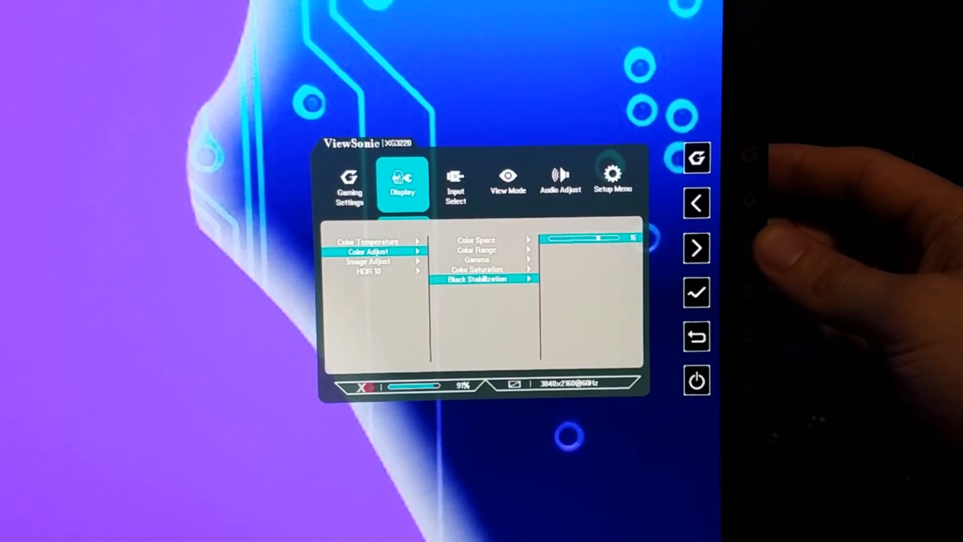
click(697, 248)
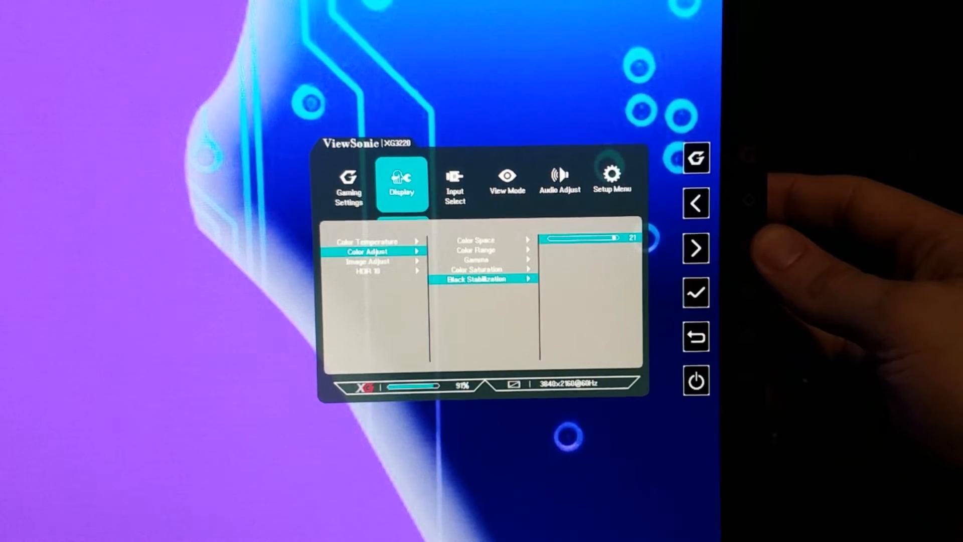
Step: Step the level back down around 9-16, settle Black Stabilization at 11 and keep it
click(697, 202)
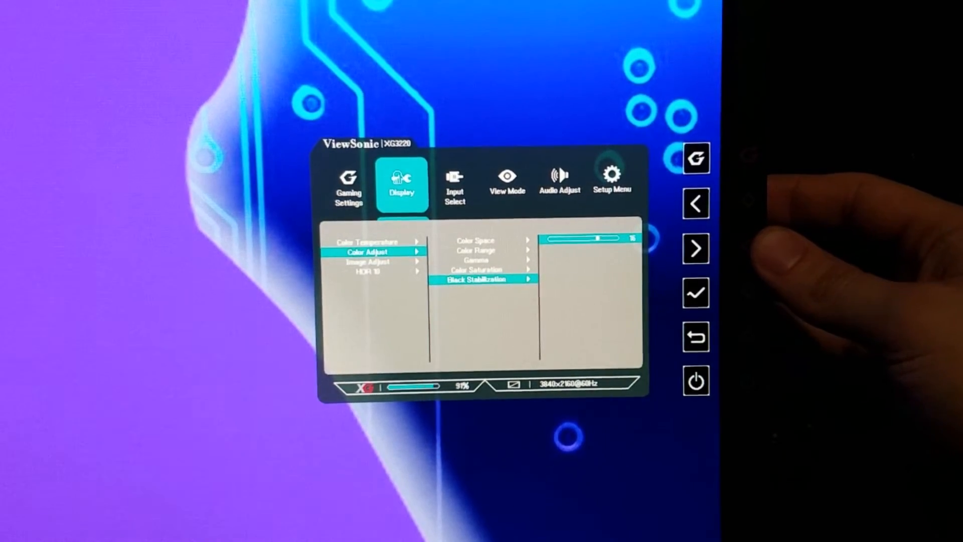
click(696, 203)
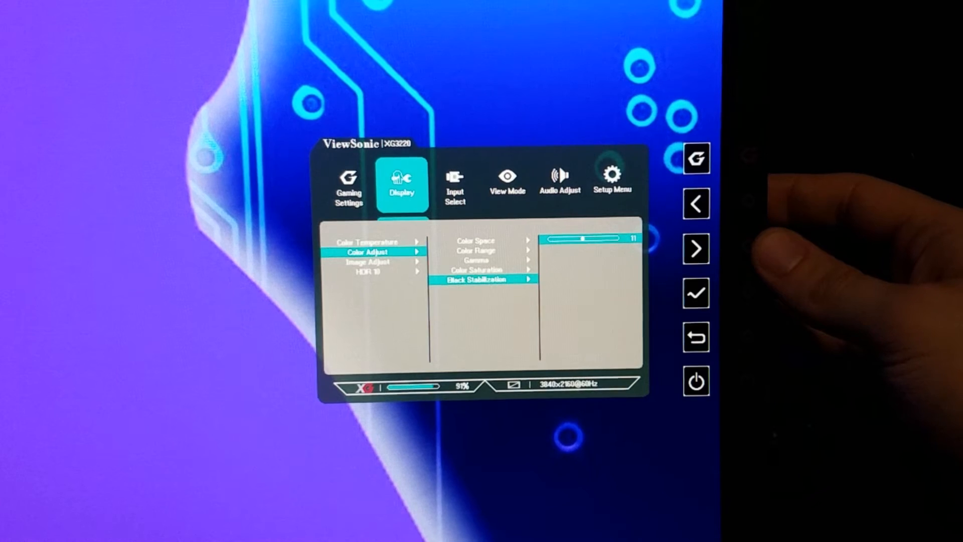
click(697, 204)
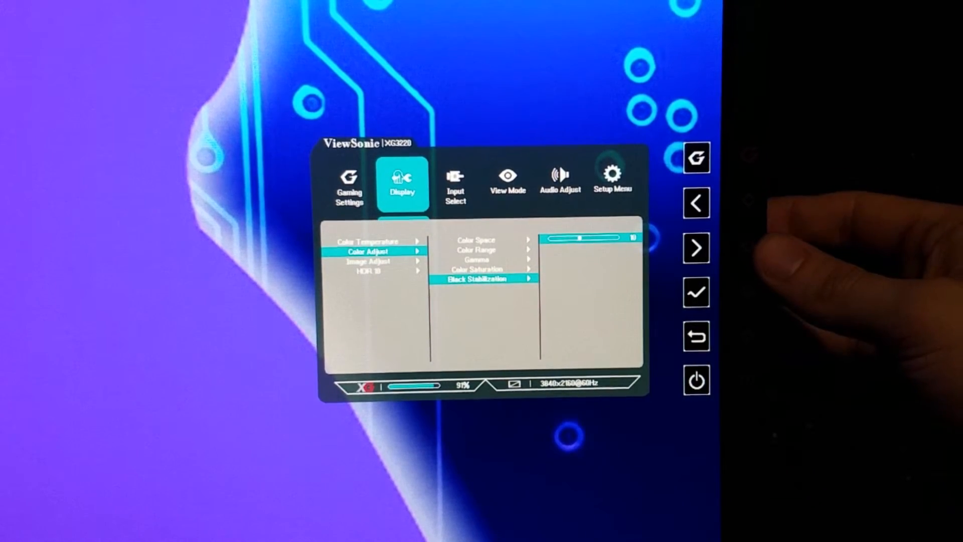
click(697, 248)
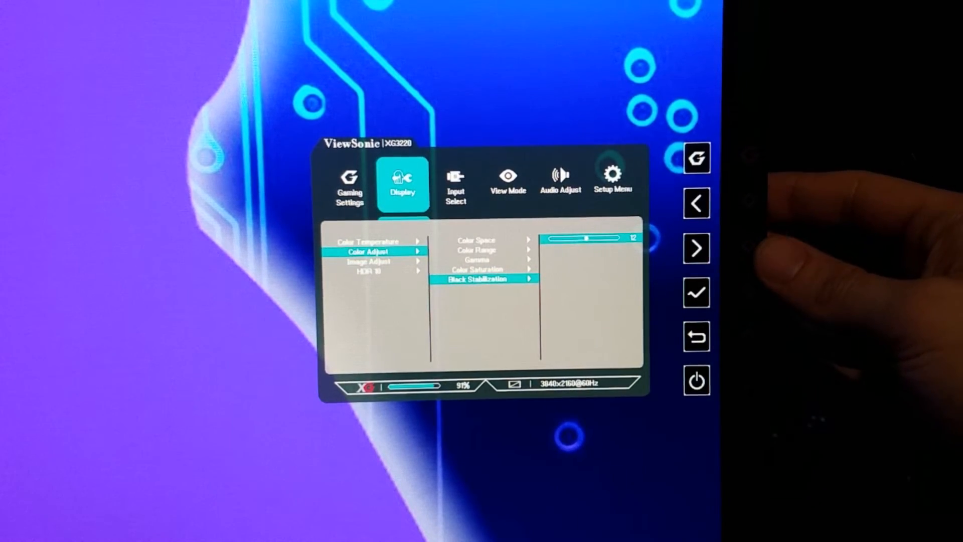
click(696, 203)
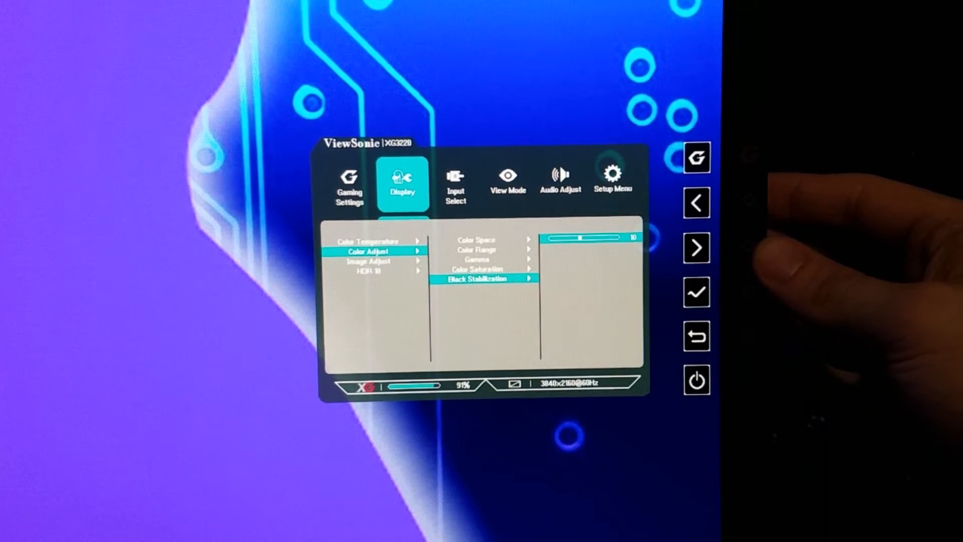
click(696, 248)
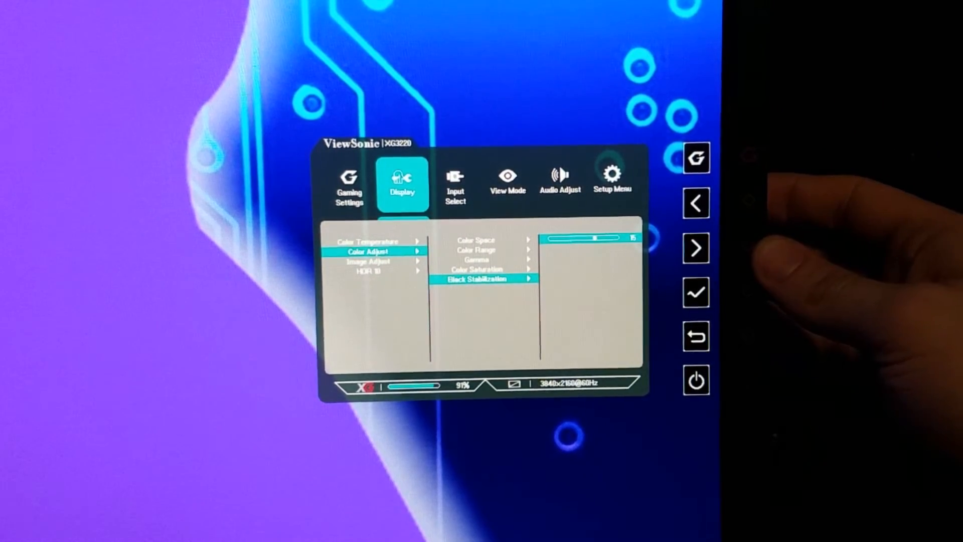
click(695, 203)
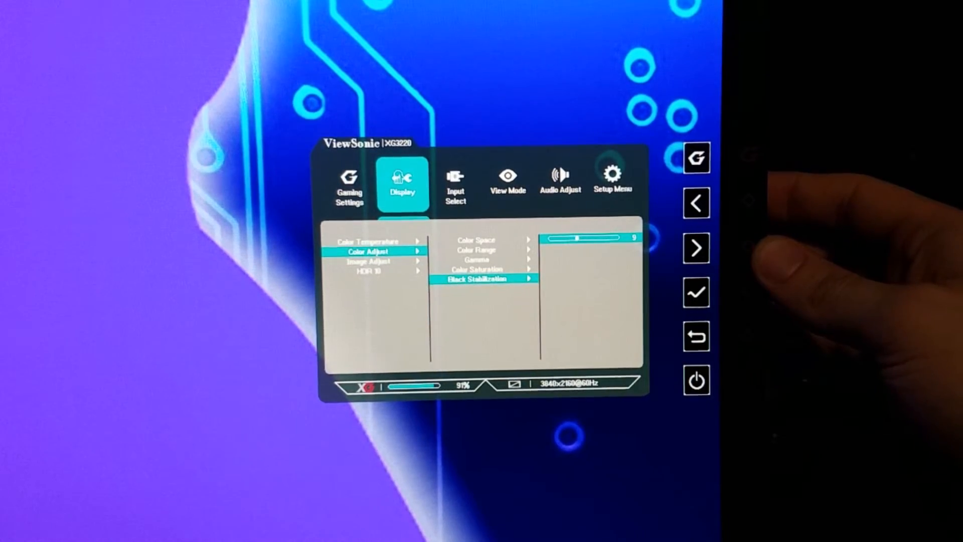
click(696, 203)
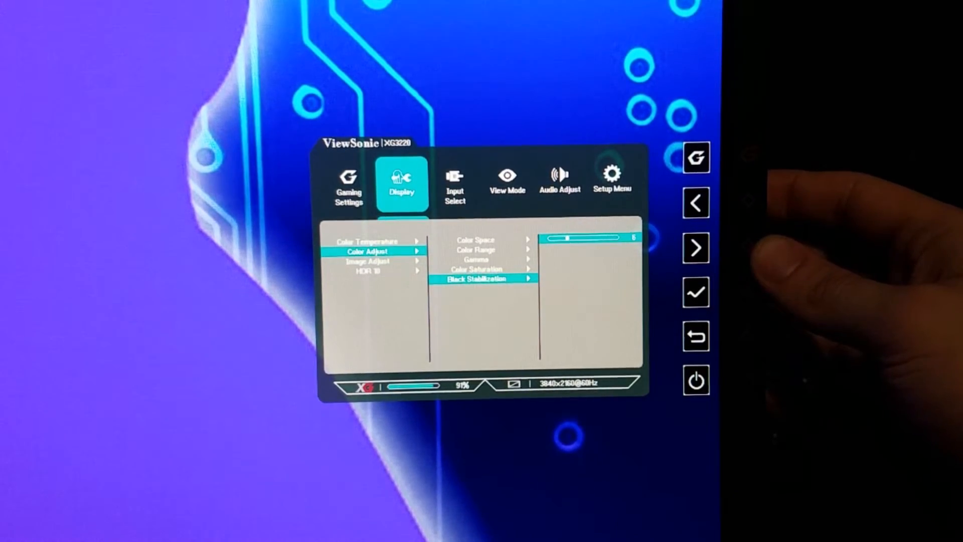
click(697, 203)
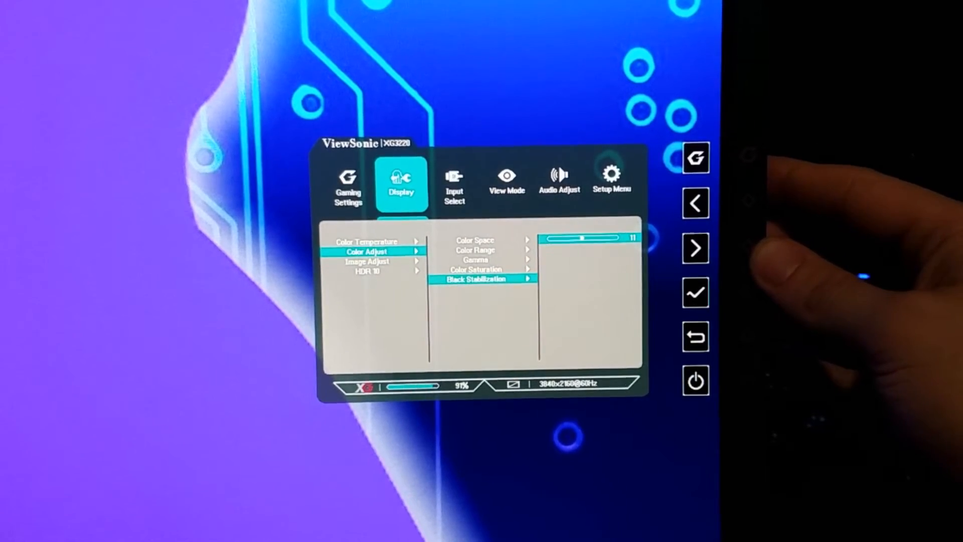
click(696, 247)
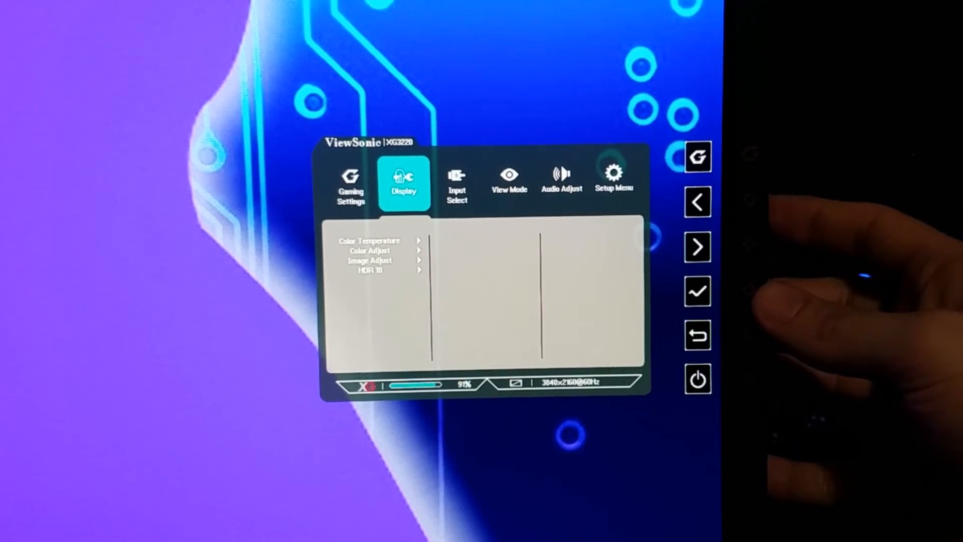
Step: Step the View Mode through Movie, Web and Text, leaving Standard as the active mode
click(698, 247)
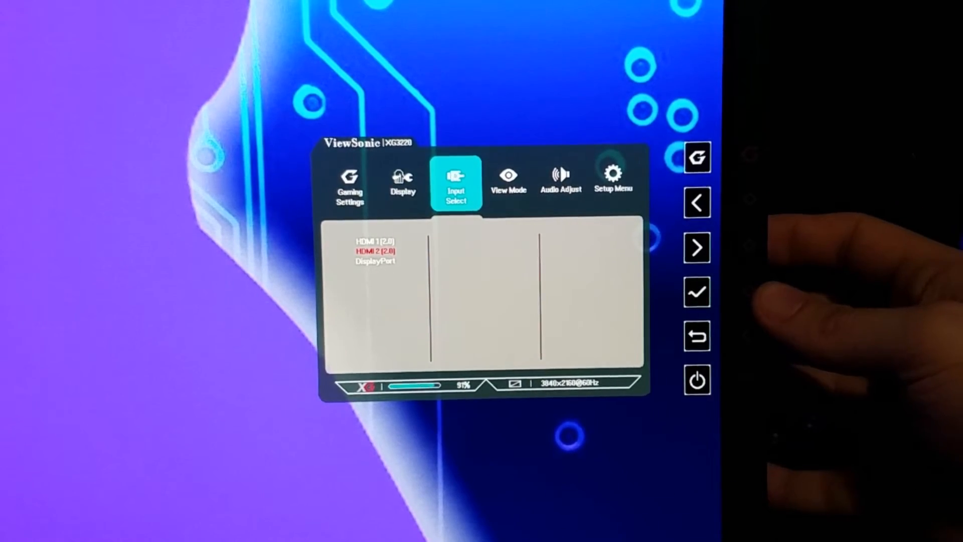
click(696, 248)
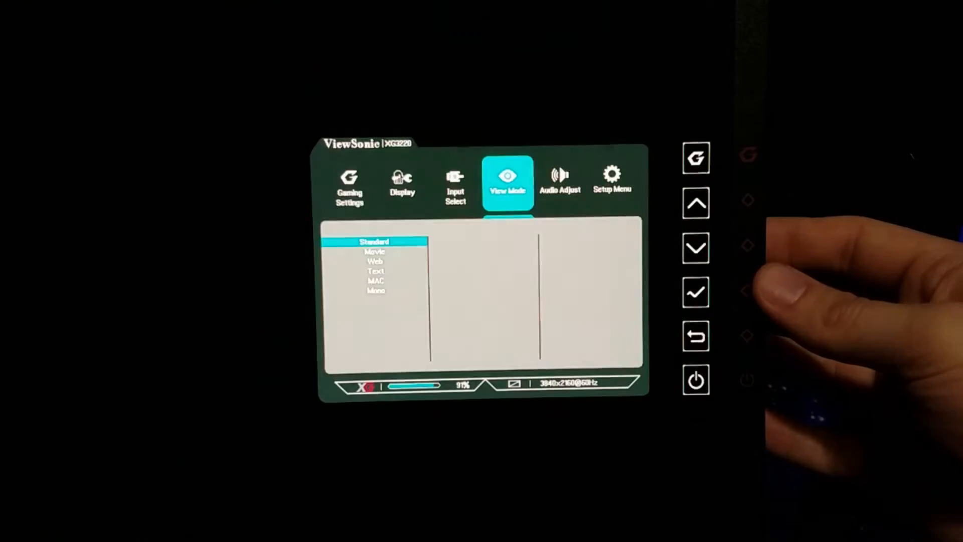
click(696, 248)
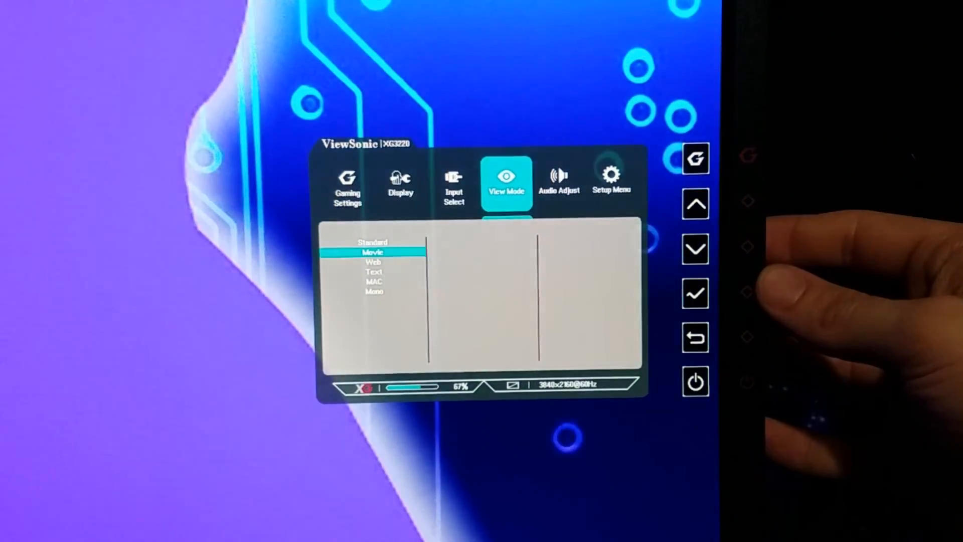
click(696, 249)
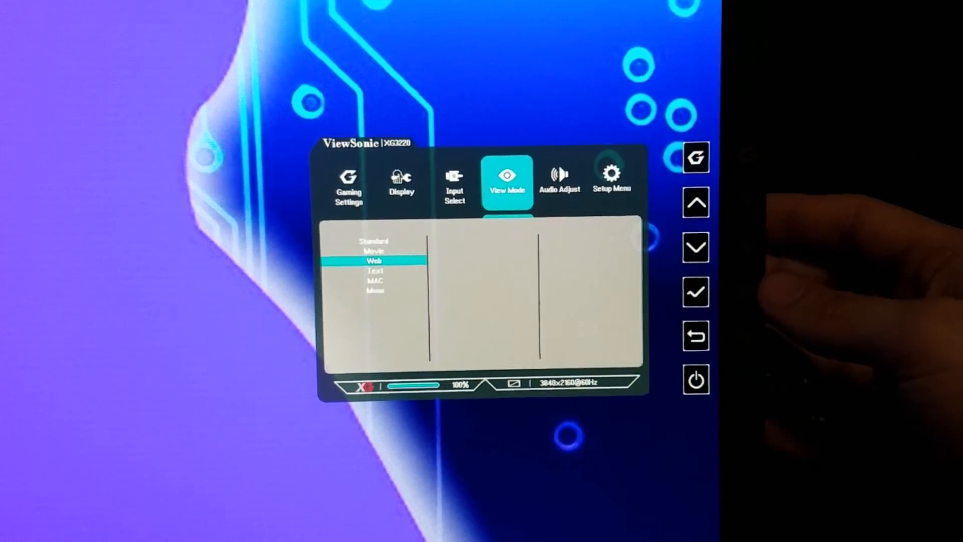
click(696, 204)
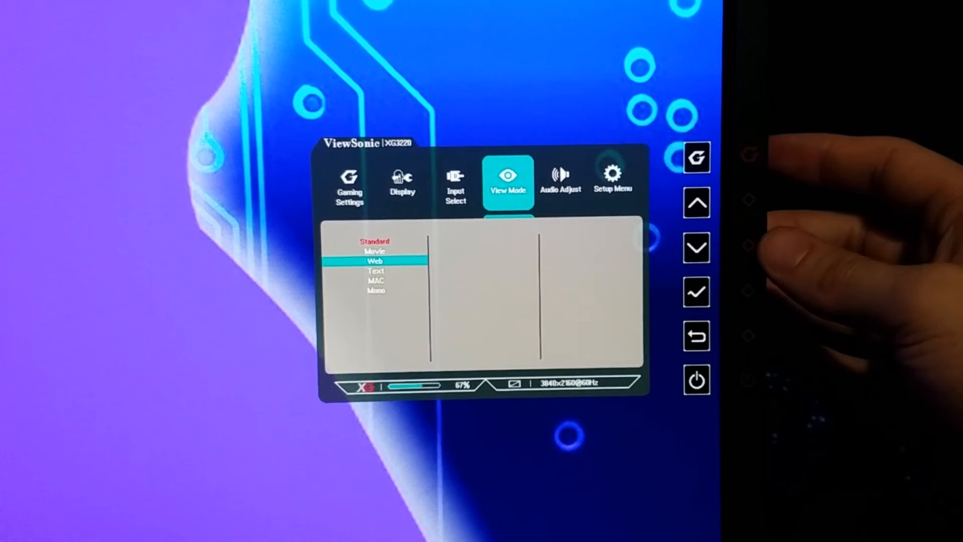
click(696, 247)
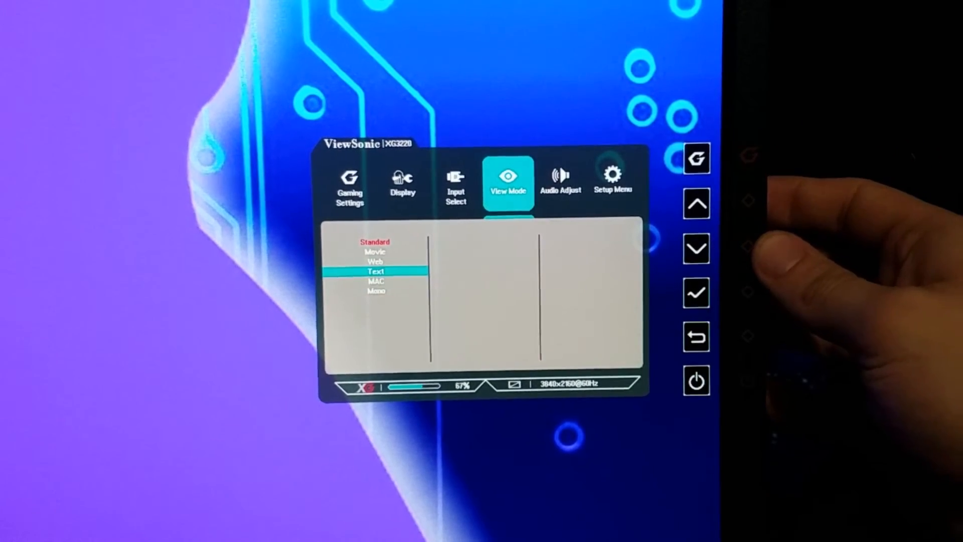
click(696, 204)
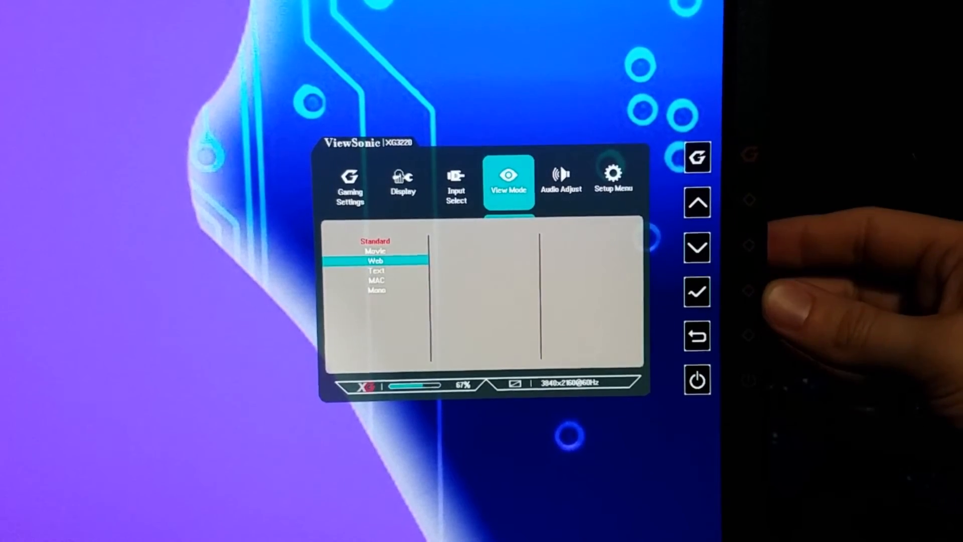
Step: Browse the Setup Menu through Language Select, Information, Boot Up Screen and OSD Pivot (Off)
click(698, 247)
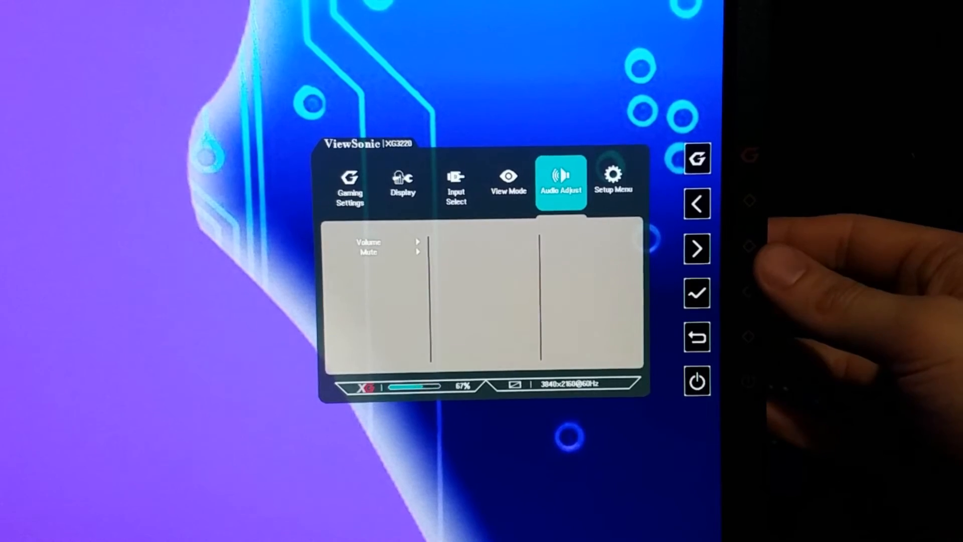
click(697, 249)
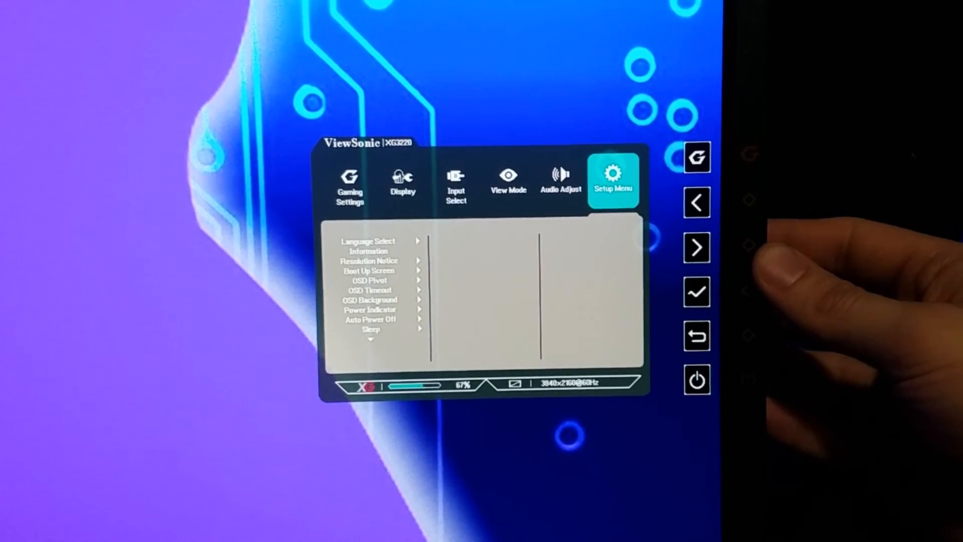
click(697, 292)
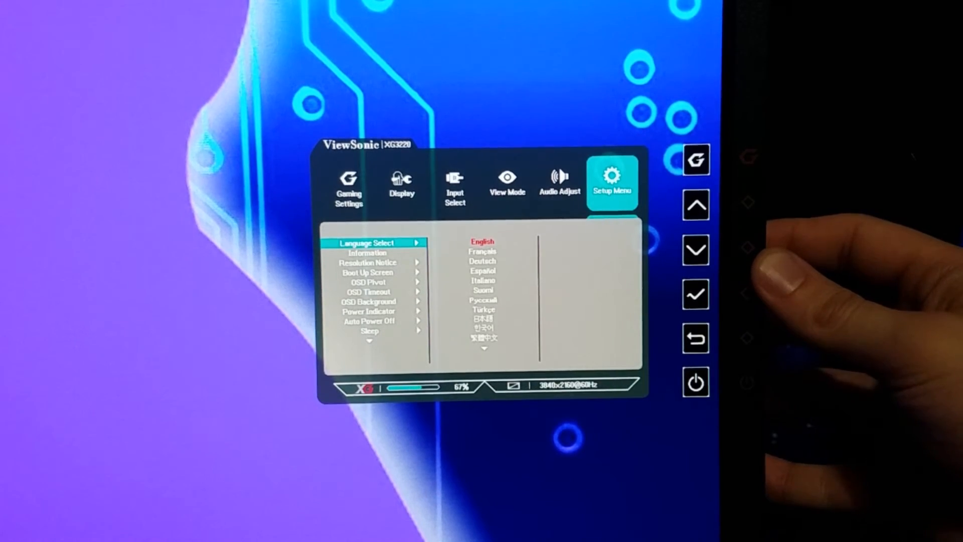
click(696, 248)
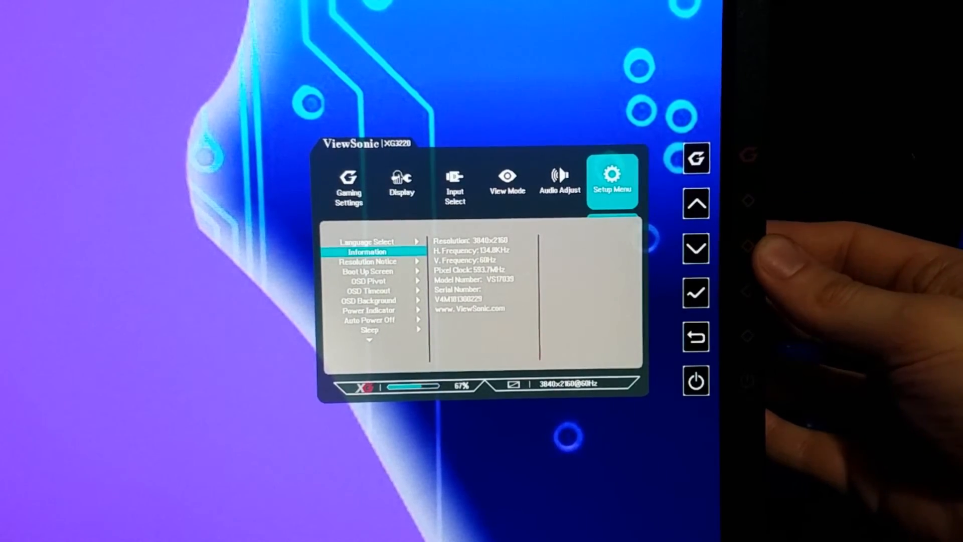
click(697, 248)
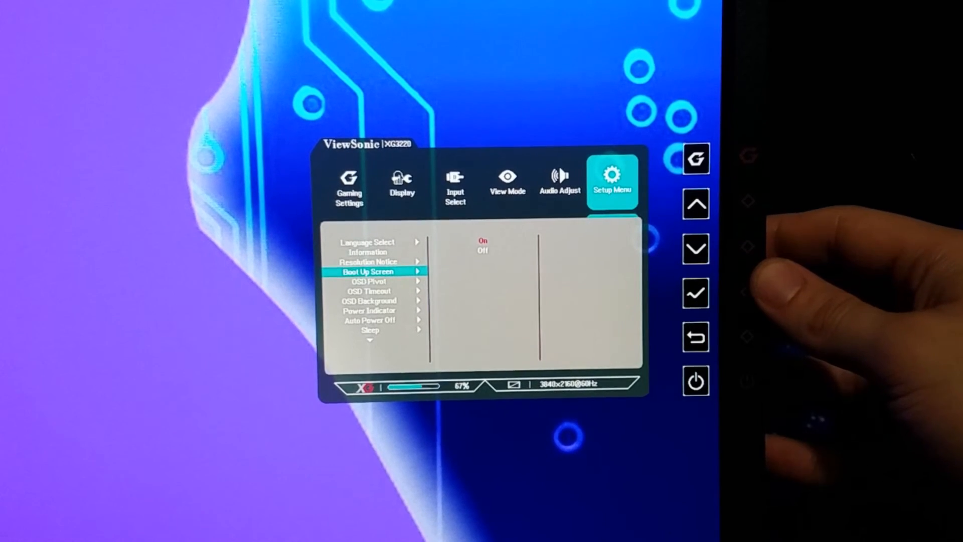
click(696, 248)
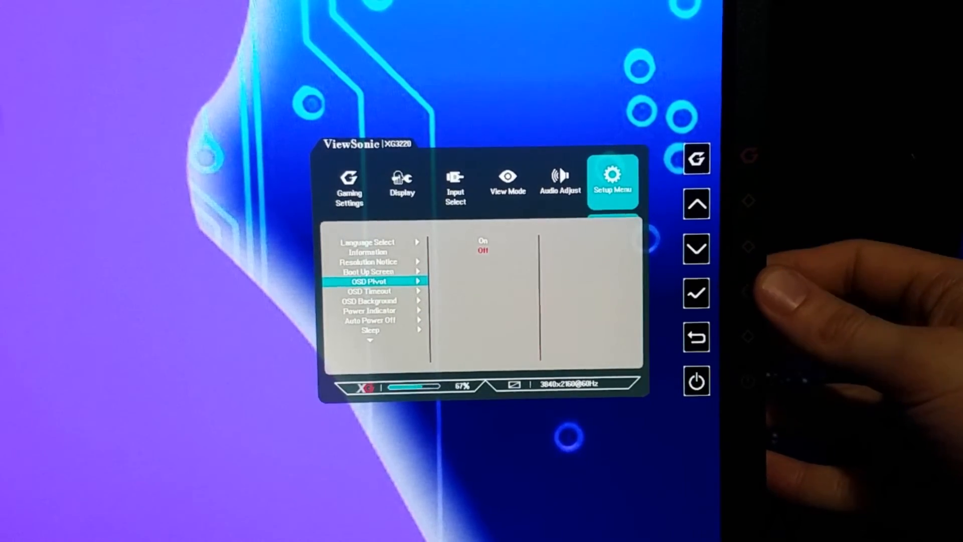
click(697, 247)
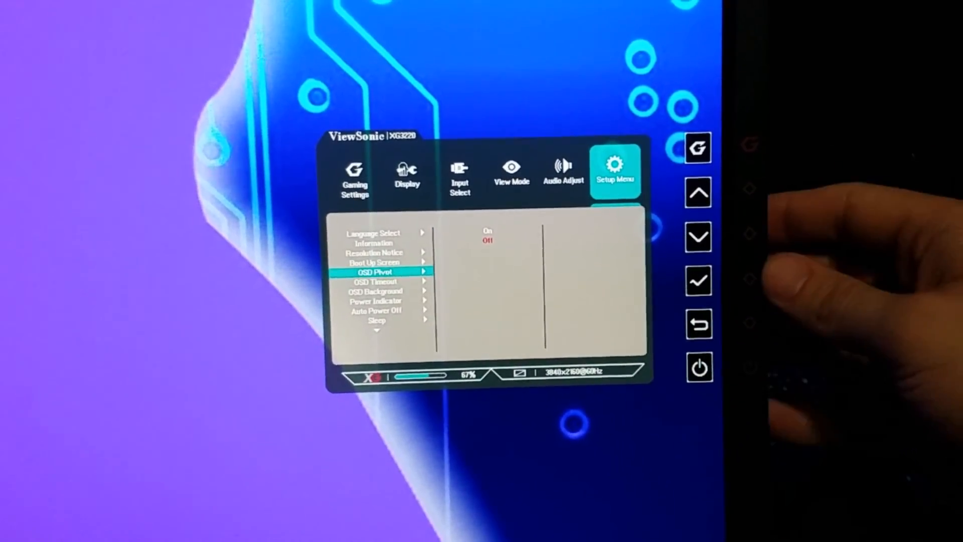
Step: Keep OSD Pivot at Off and show the OSD Timeout slider reading 15
click(699, 281)
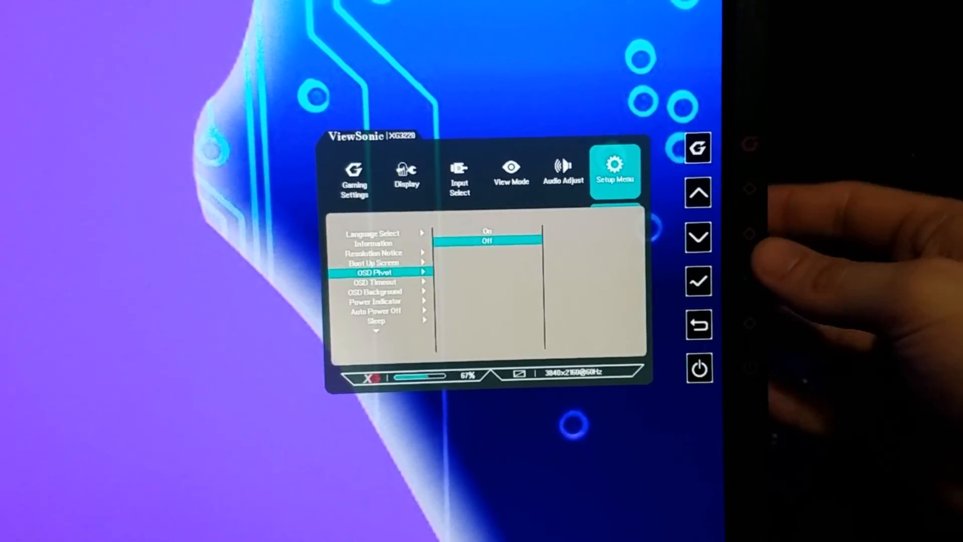
click(699, 192)
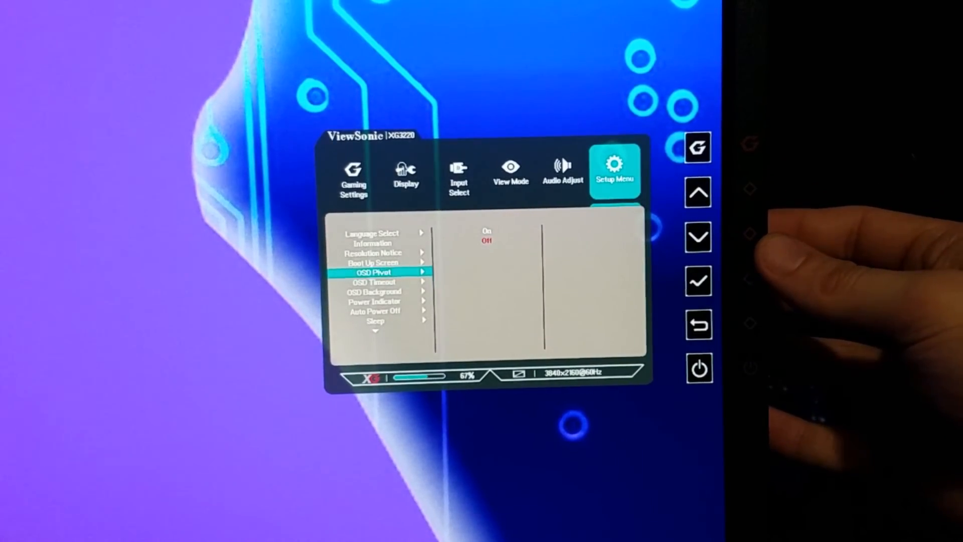
click(698, 237)
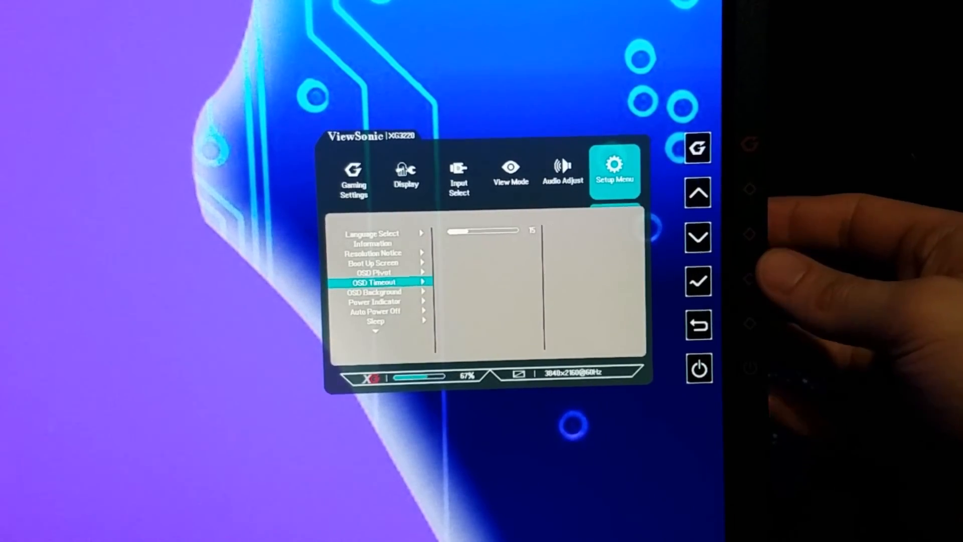
Step: Browse OSD Background, Power Indicator, Auto Power Off, ECO Mode, Multi-Picture and Standby Charger, then return to Gaming Settings
click(698, 237)
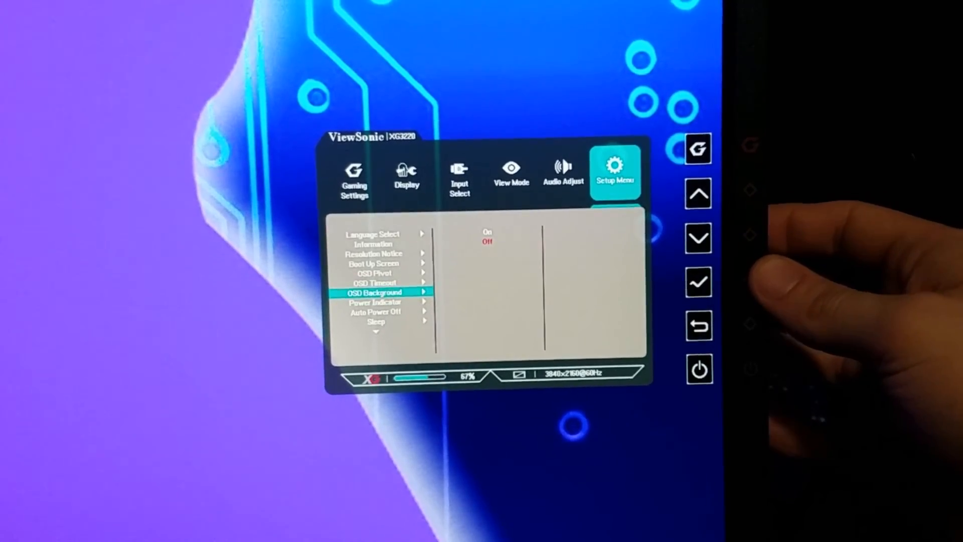
click(699, 237)
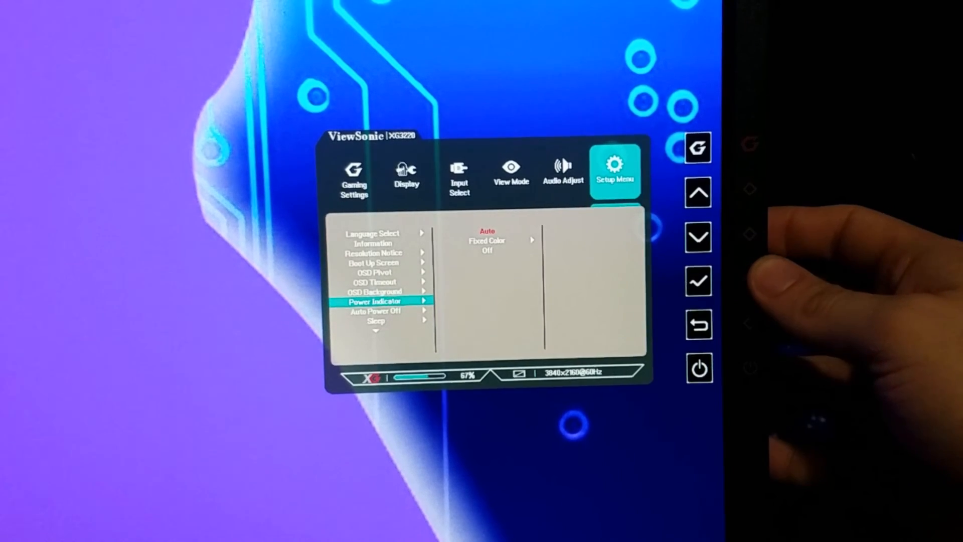
click(699, 236)
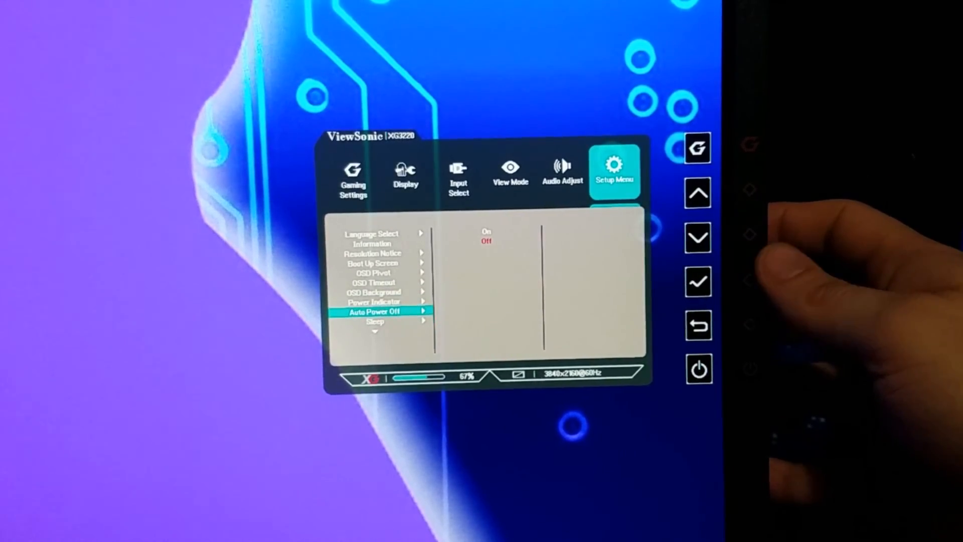
click(698, 237)
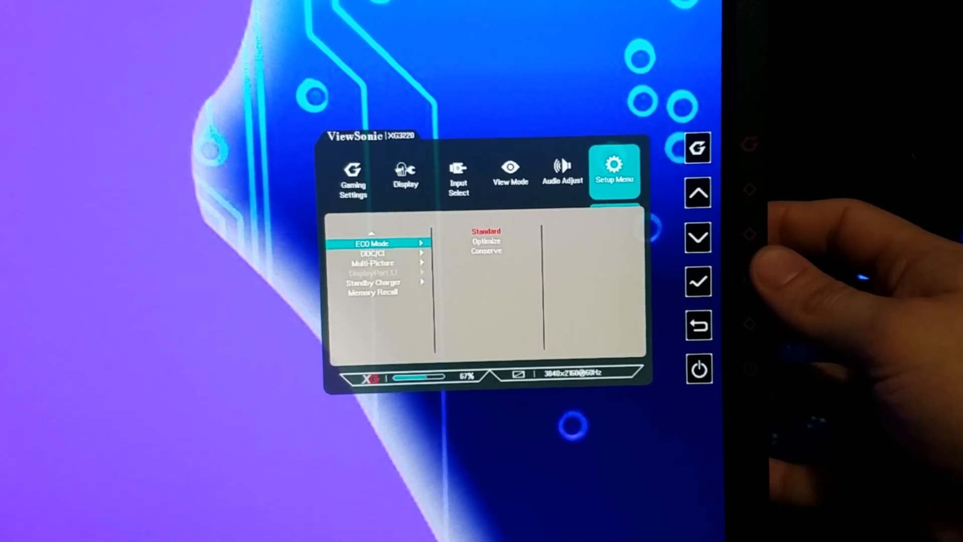
click(698, 236)
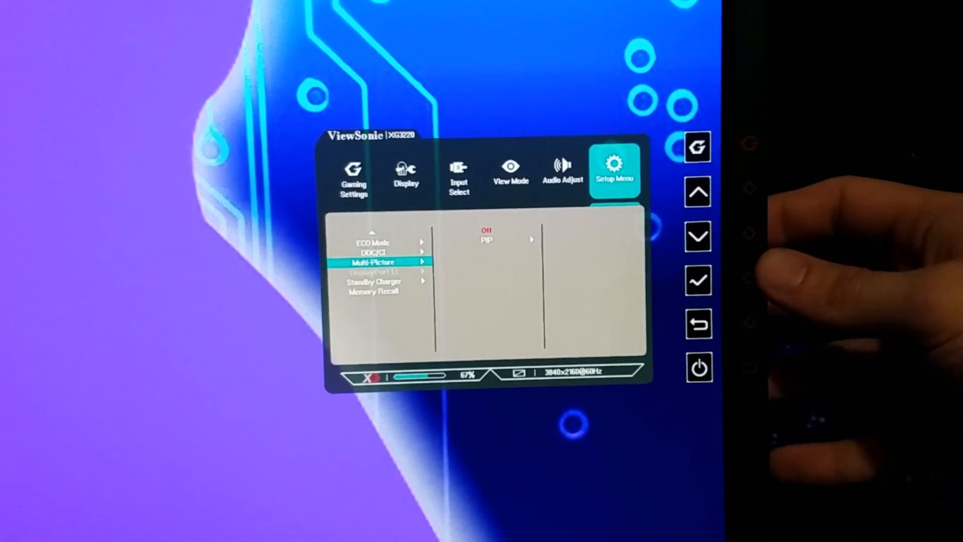
click(699, 236)
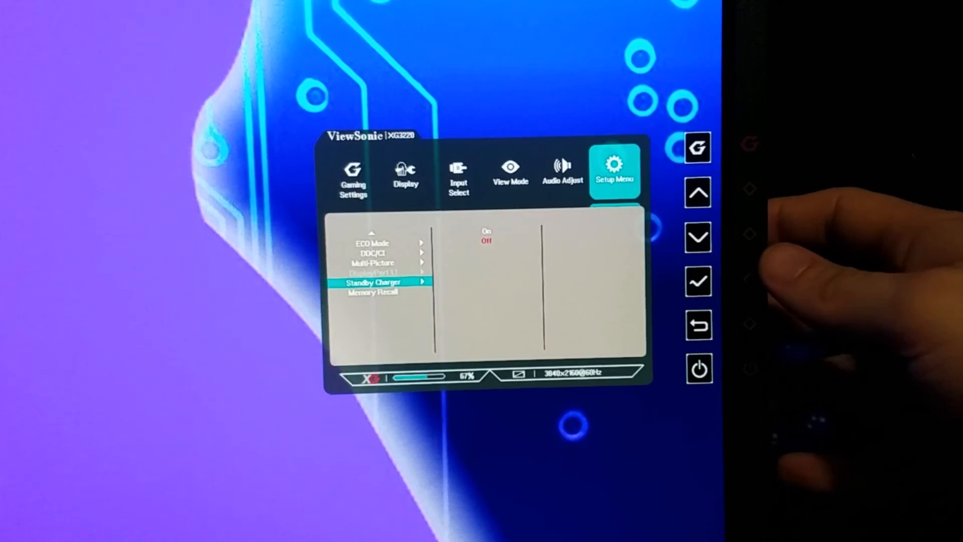
click(699, 237)
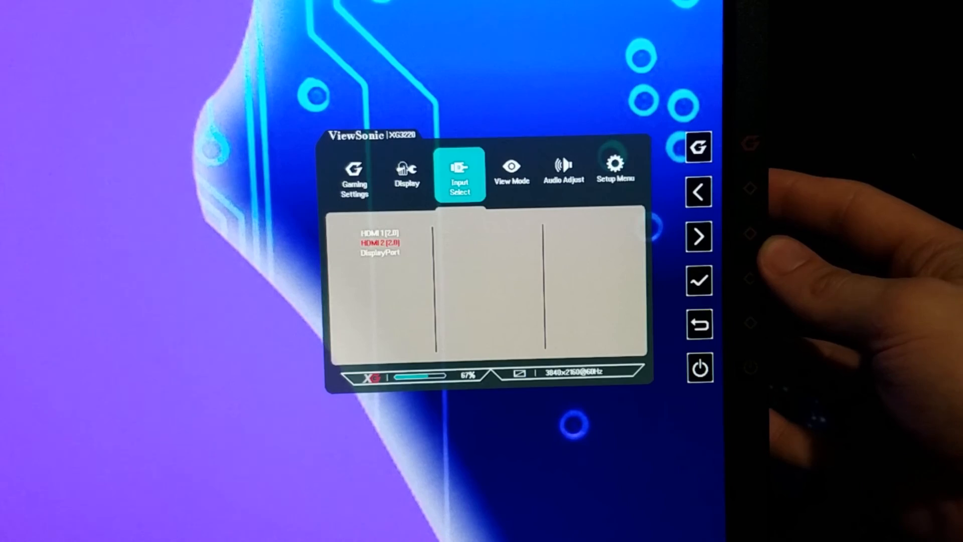
click(698, 193)
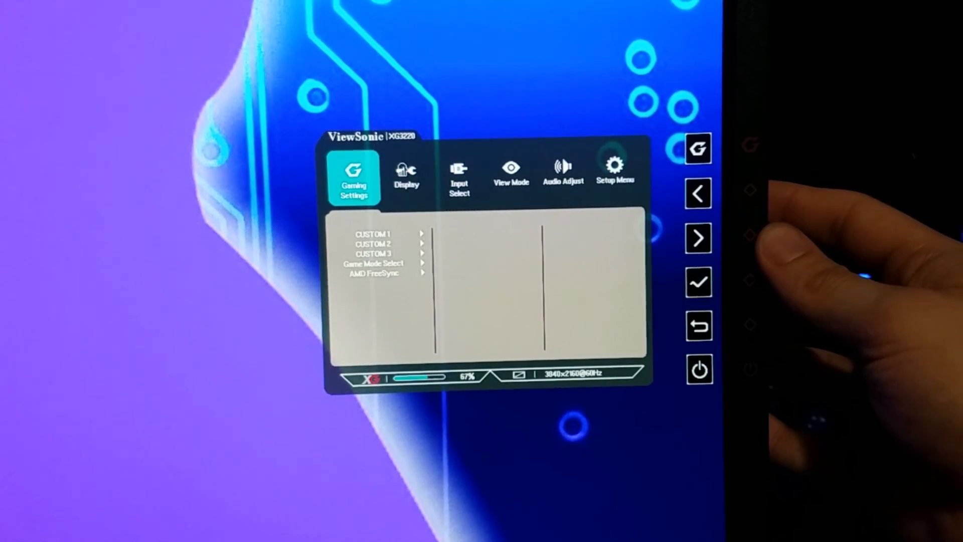